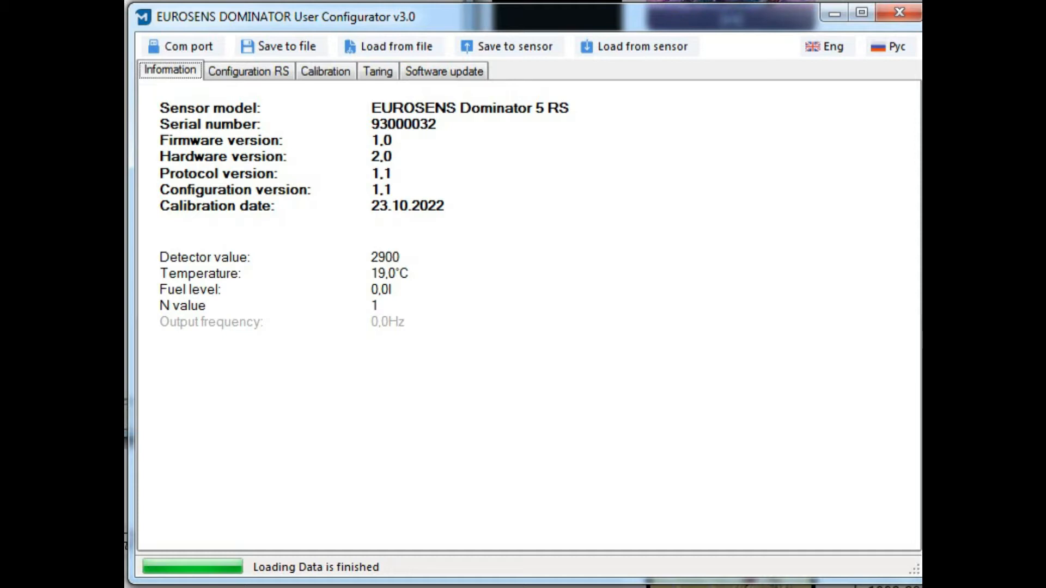
- Show the Configuration RS settings: address 1, ModBus on, 60-second averaging
{"action": "left_click", "coordinate": [247, 71]}
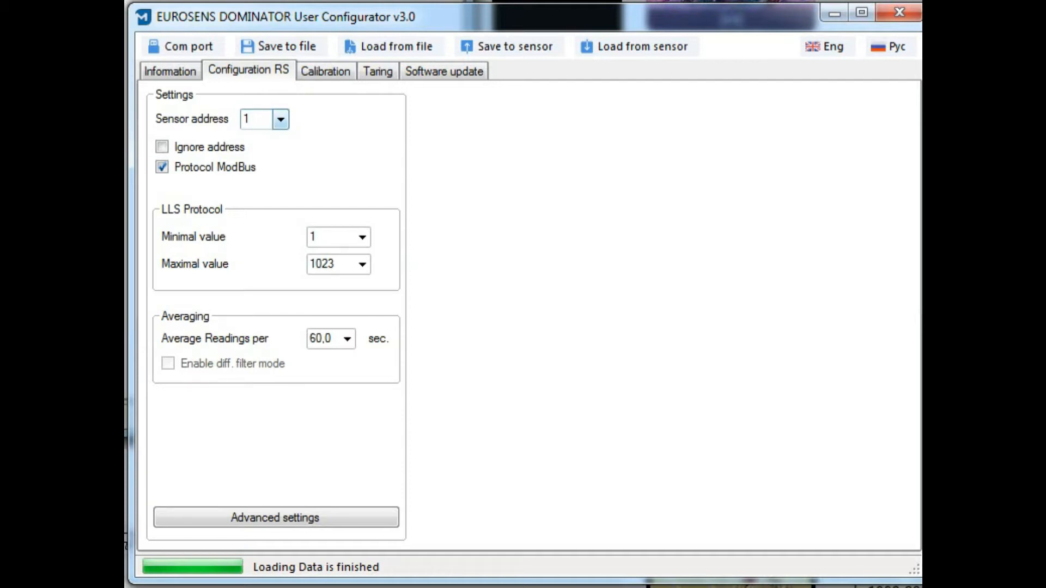
- Select sensor address 6, toggle Ignore address on then off, and re-enable ModBus
{"action": "left_click", "coordinate": [280, 119]}
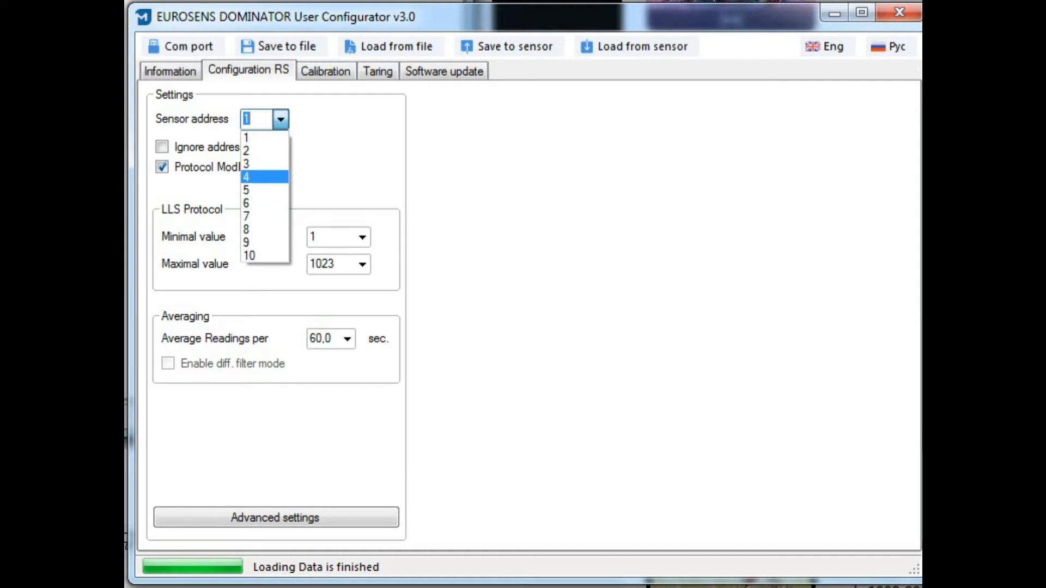
{"action": "left_click", "coordinate": [247, 202]}
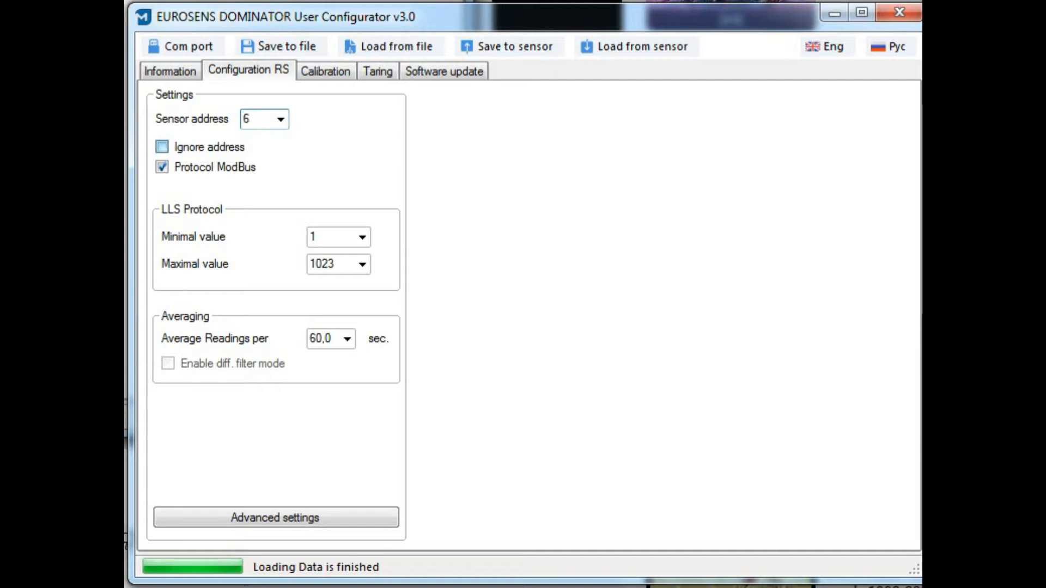
{"action": "left_click", "coordinate": [162, 146]}
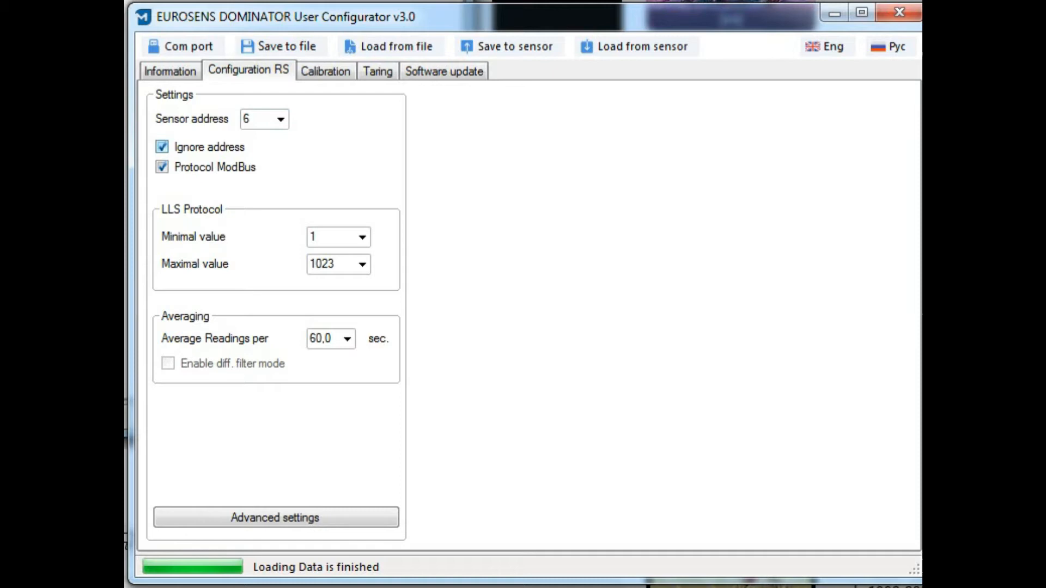
{"action": "left_click", "coordinate": [161, 147]}
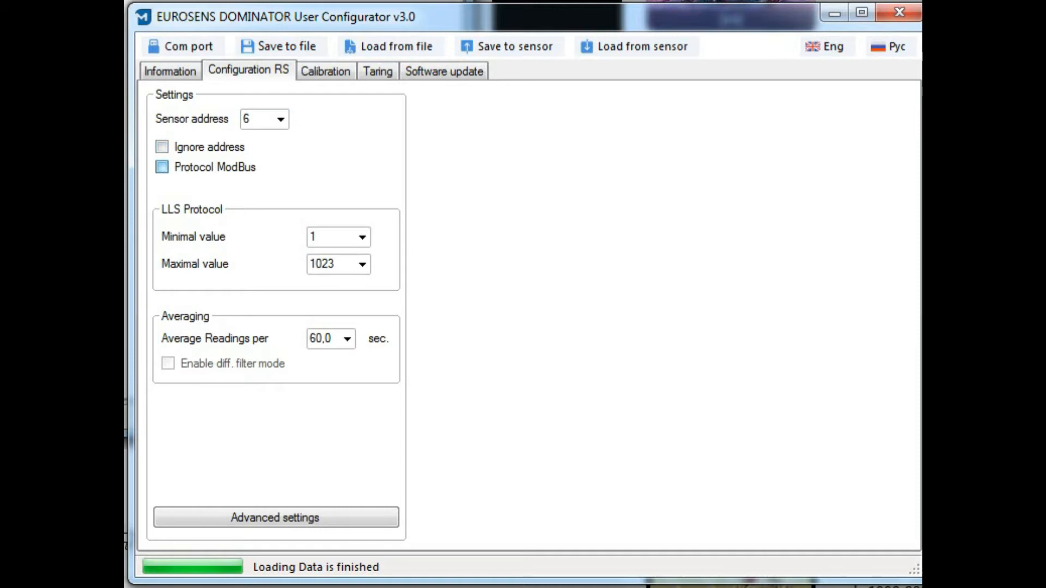
{"action": "left_click", "coordinate": [162, 167]}
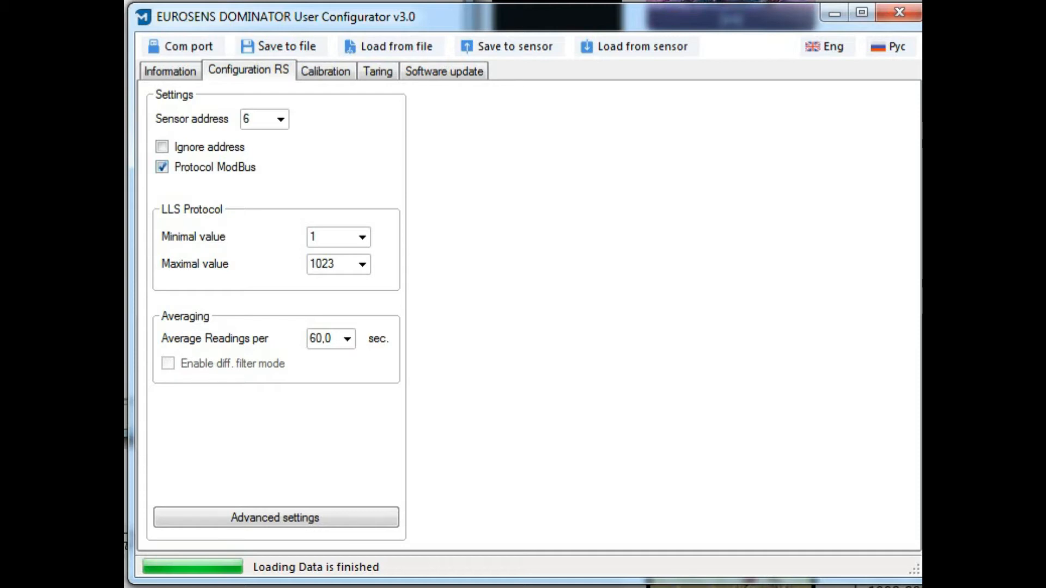
- Enter 30000 as the LLS maximal value and reveal the advanced sensor settings
{"action": "left_click", "coordinate": [362, 237]}
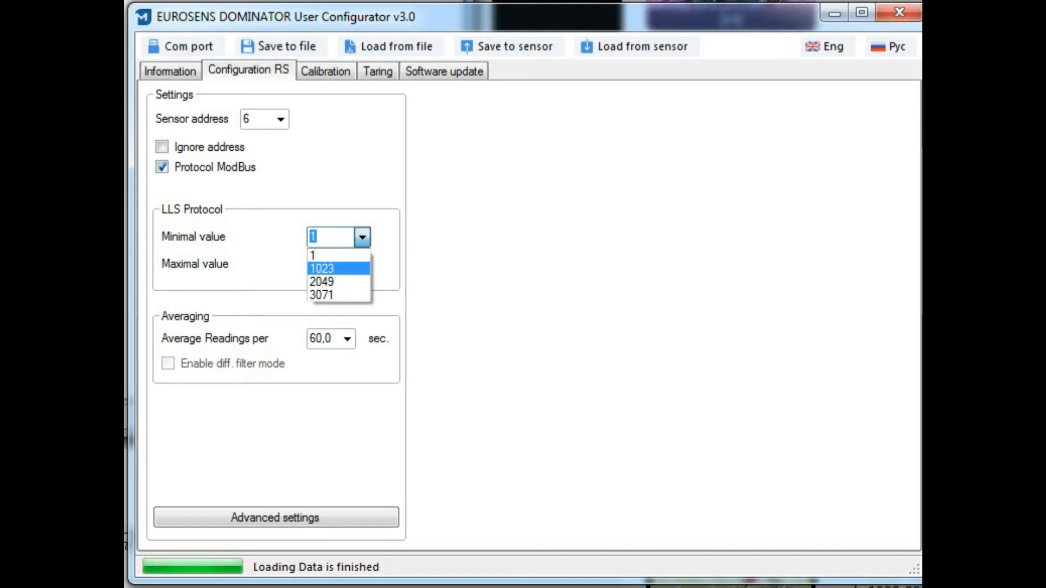
{"action": "left_click", "coordinate": [312, 255]}
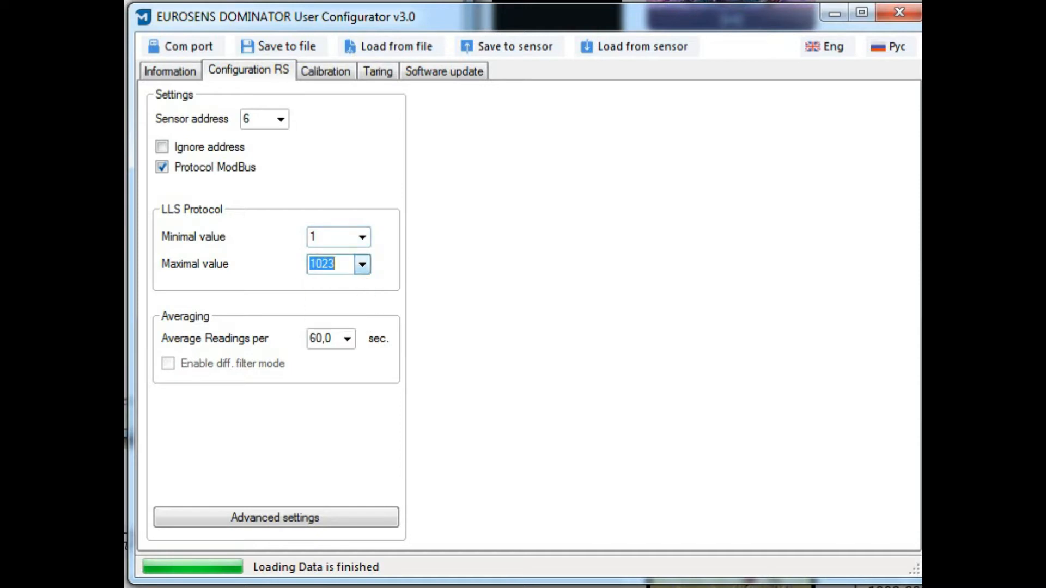
{"action": "type", "text": "30000"}
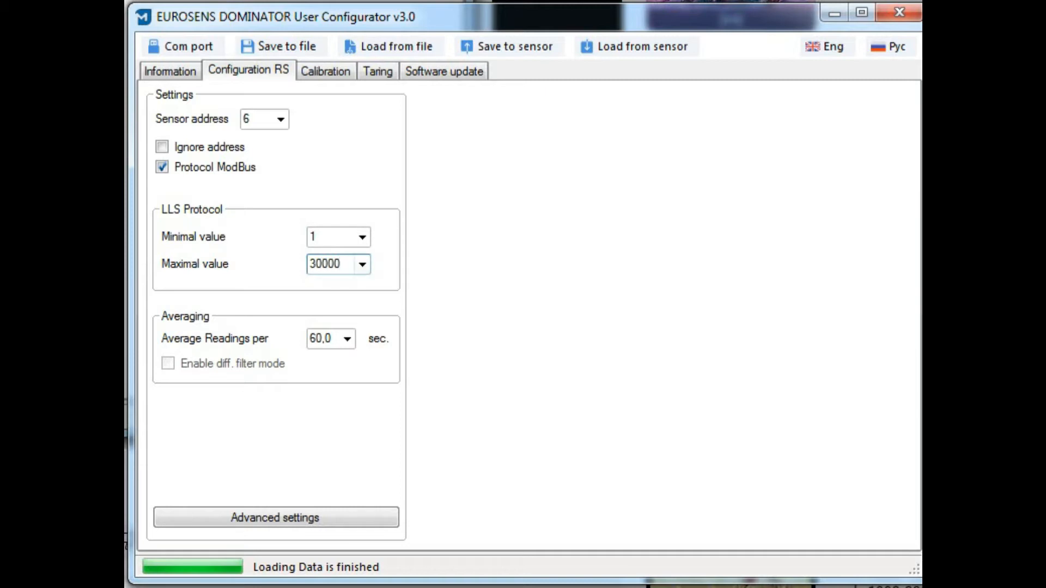
{"action": "left_click", "coordinate": [347, 339]}
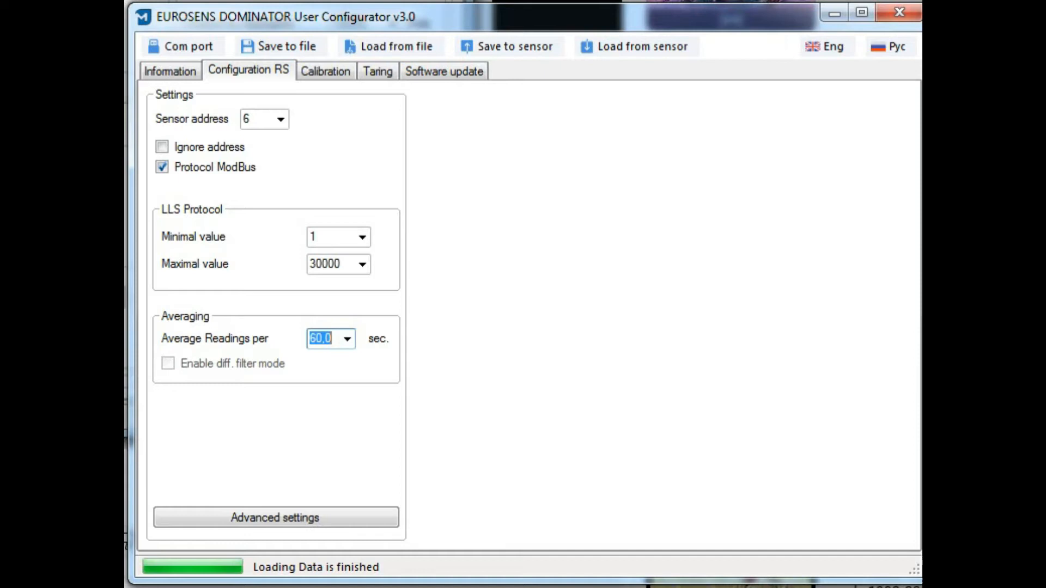
{"action": "left_click", "coordinate": [274, 518]}
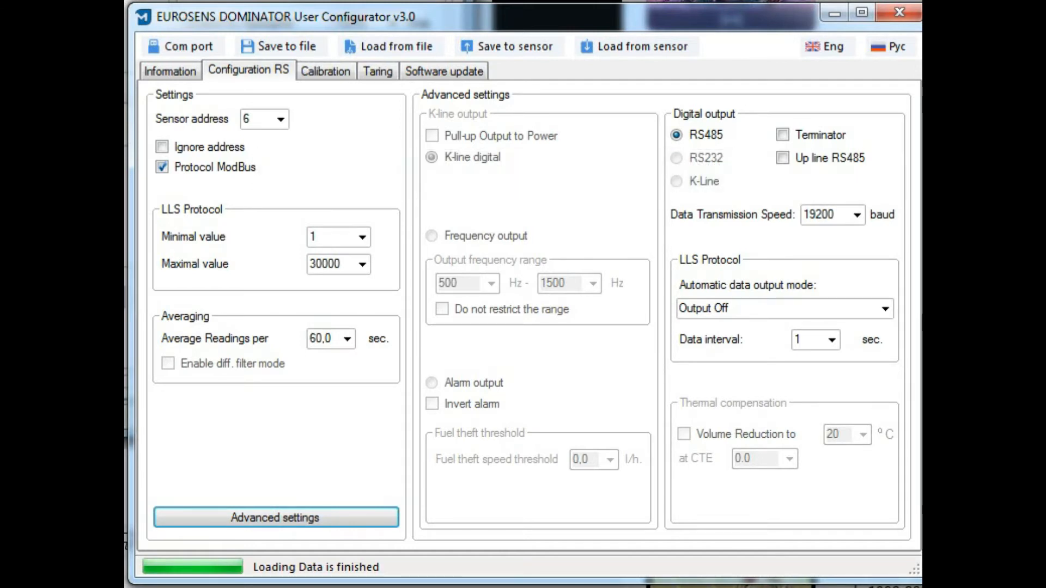
- Keep RS485 at 19200 baud with terminator and automatic output off, then show calibration
{"action": "left_click", "coordinate": [782, 135]}
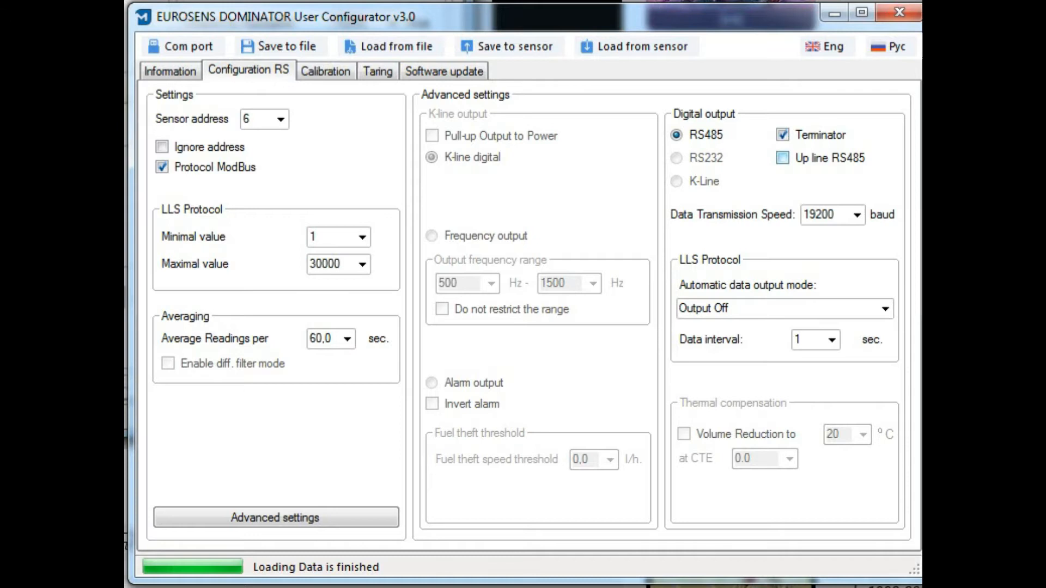
{"action": "left_click", "coordinate": [781, 158]}
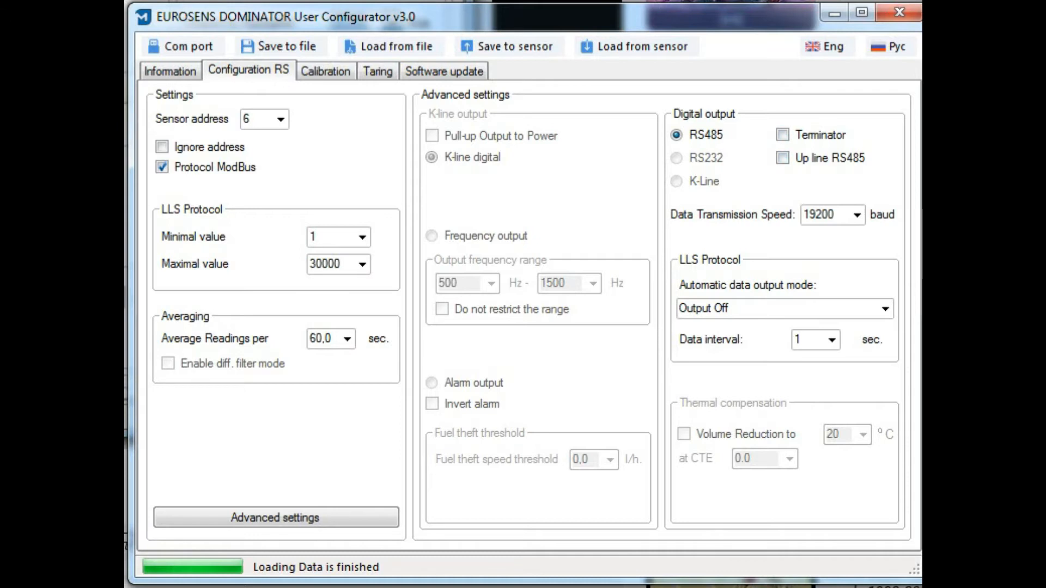
{"action": "left_click", "coordinate": [857, 215]}
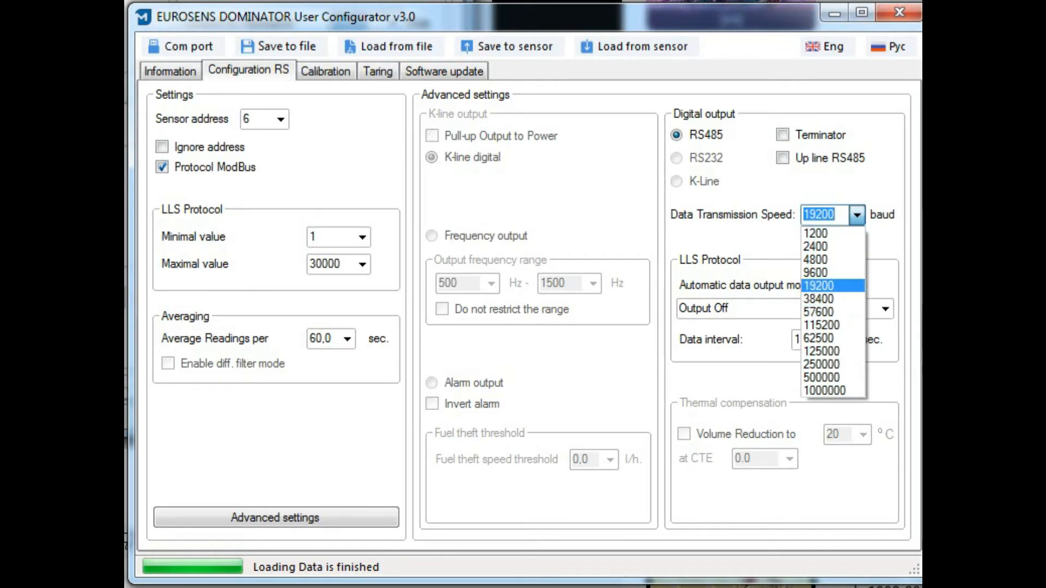
{"action": "left_click", "coordinate": [818, 285]}
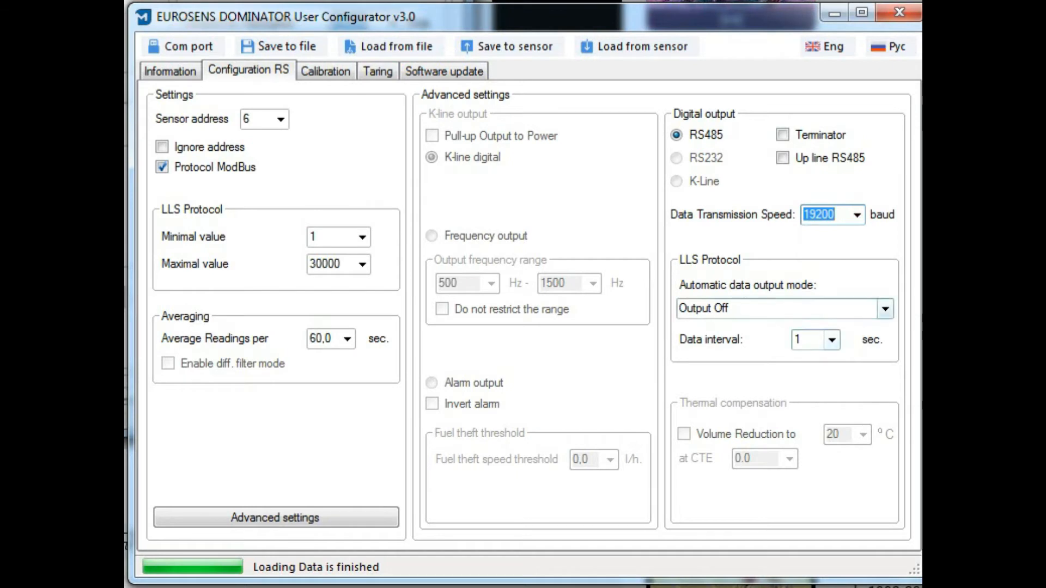
{"action": "left_click", "coordinate": [885, 308]}
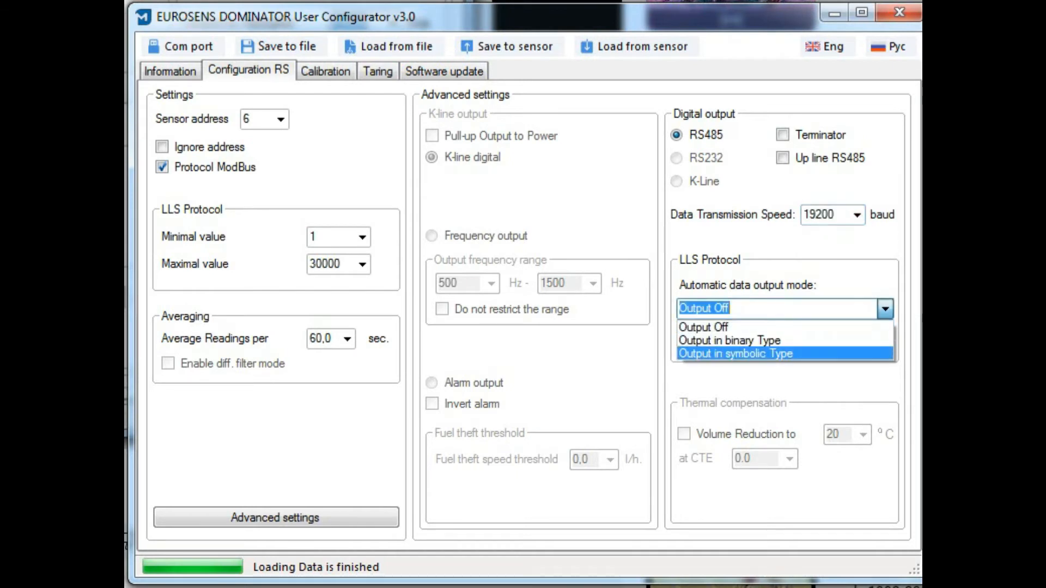
{"action": "left_click", "coordinate": [730, 340]}
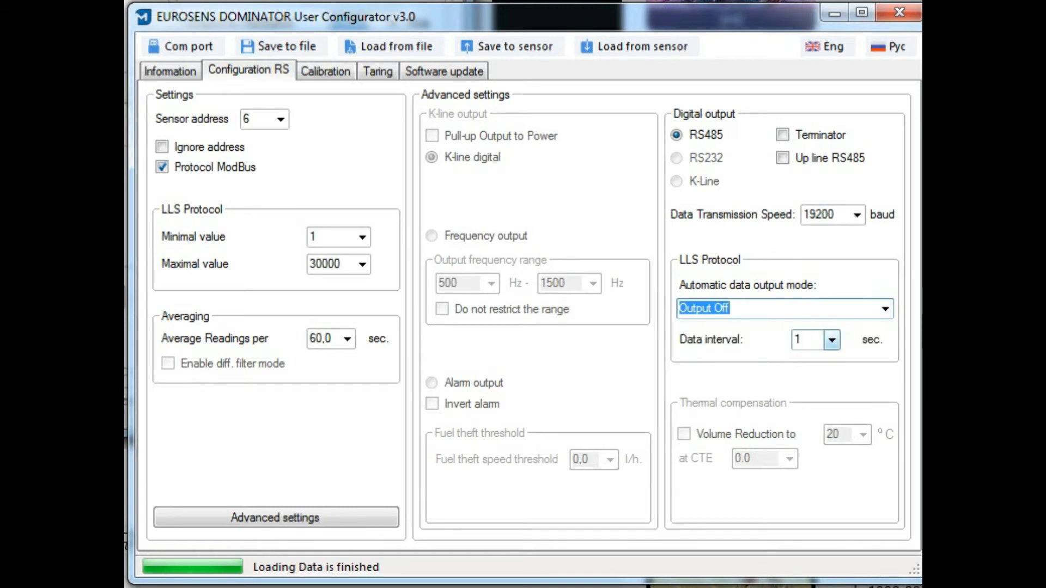
{"action": "left_click", "coordinate": [808, 339]}
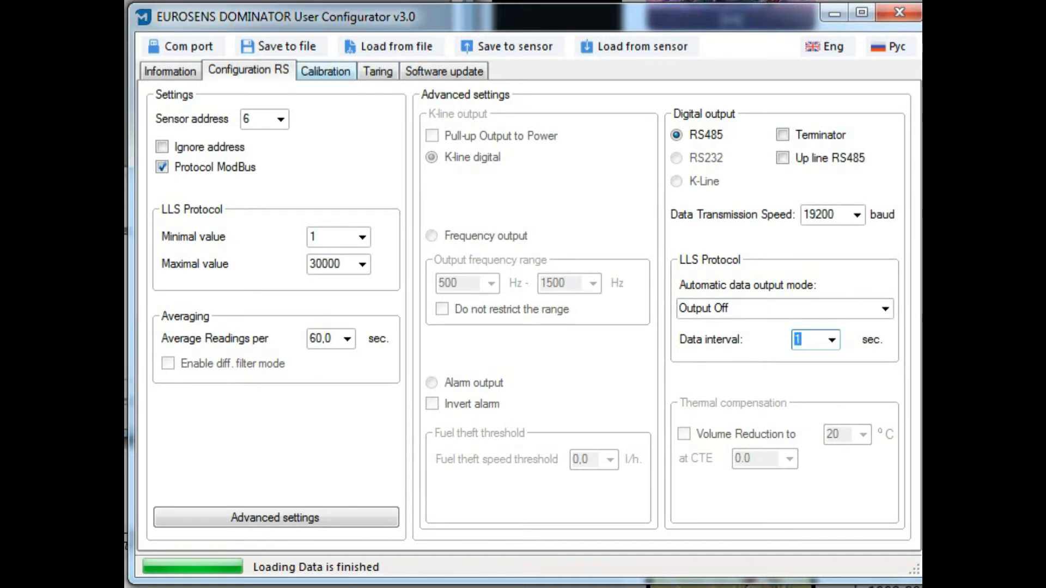
{"action": "left_click", "coordinate": [324, 71]}
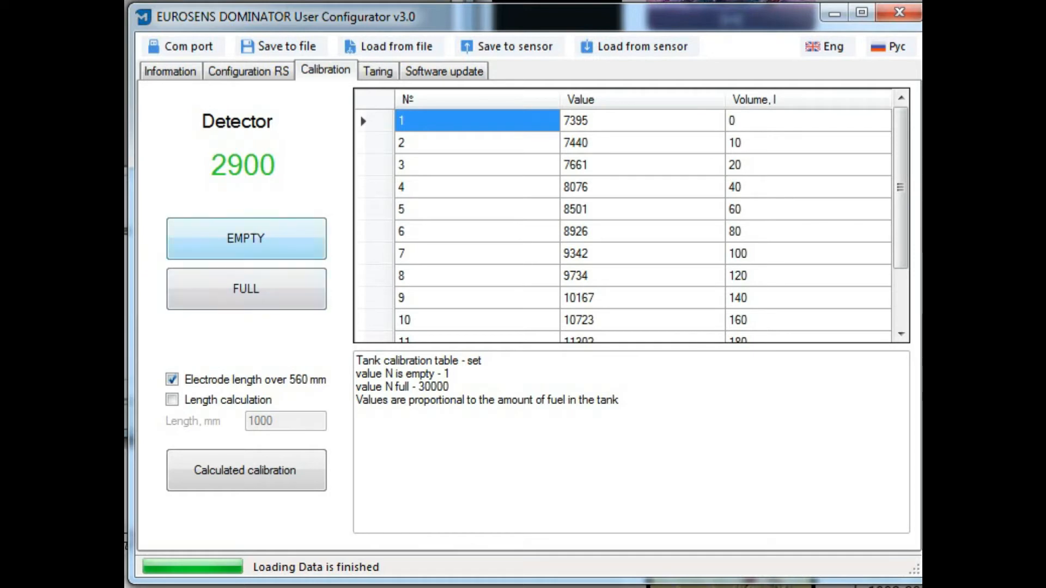
- Calculate calibration from a 750 mm electrode length, giving 6891 empty and 11601 at 100 L
{"action": "left_click", "coordinate": [246, 289]}
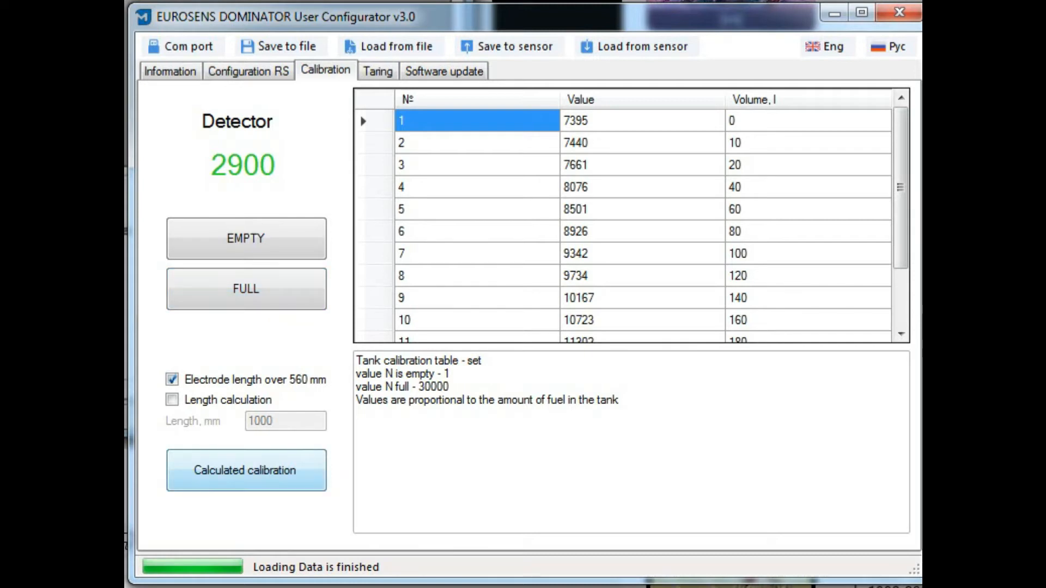
{"action": "left_click", "coordinate": [246, 471]}
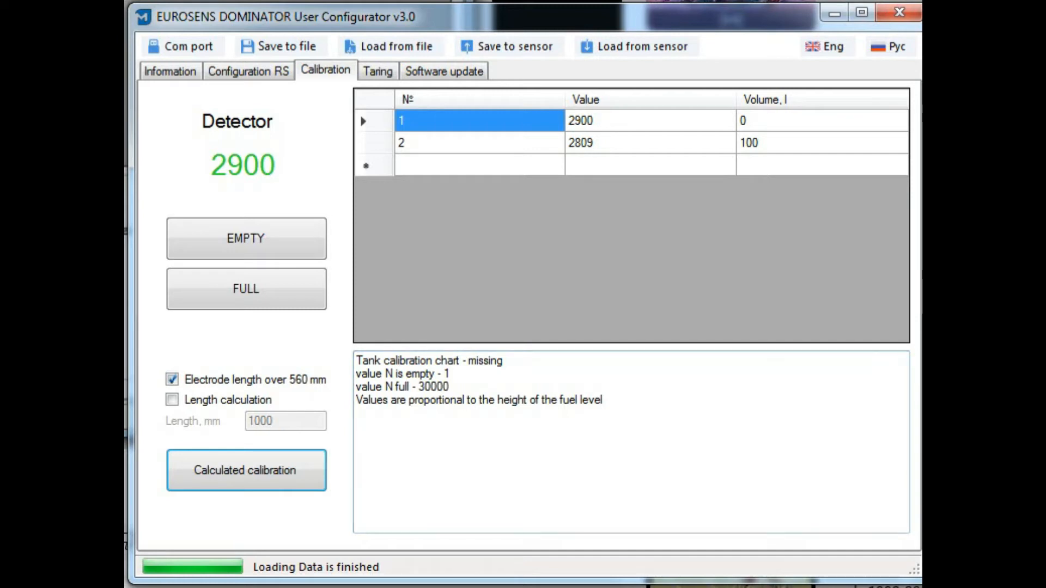
{"action": "left_click", "coordinate": [172, 399]}
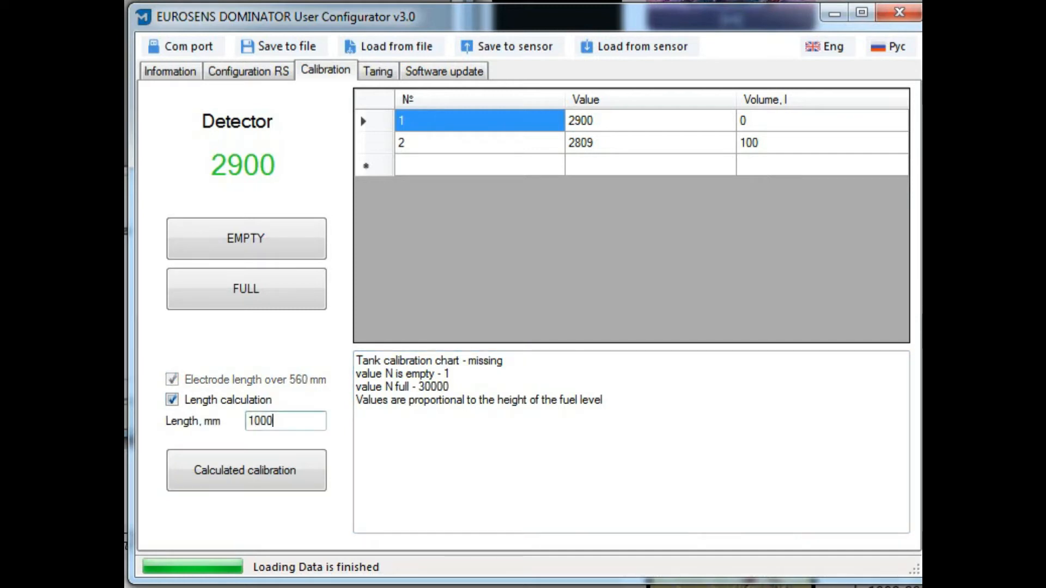
{"action": "triple_click", "coordinate": [285, 421]}
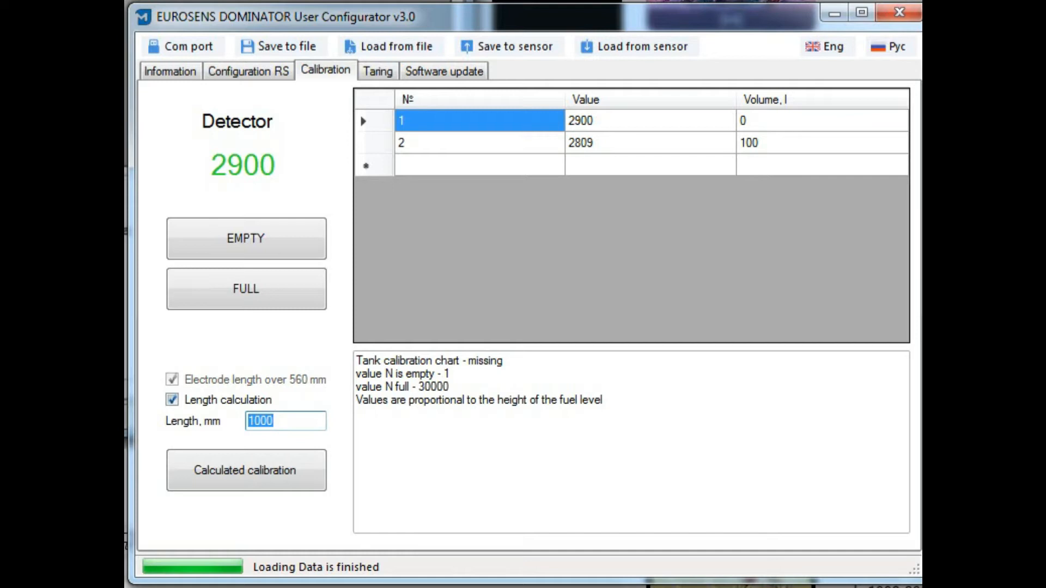
{"action": "type", "text": "750"}
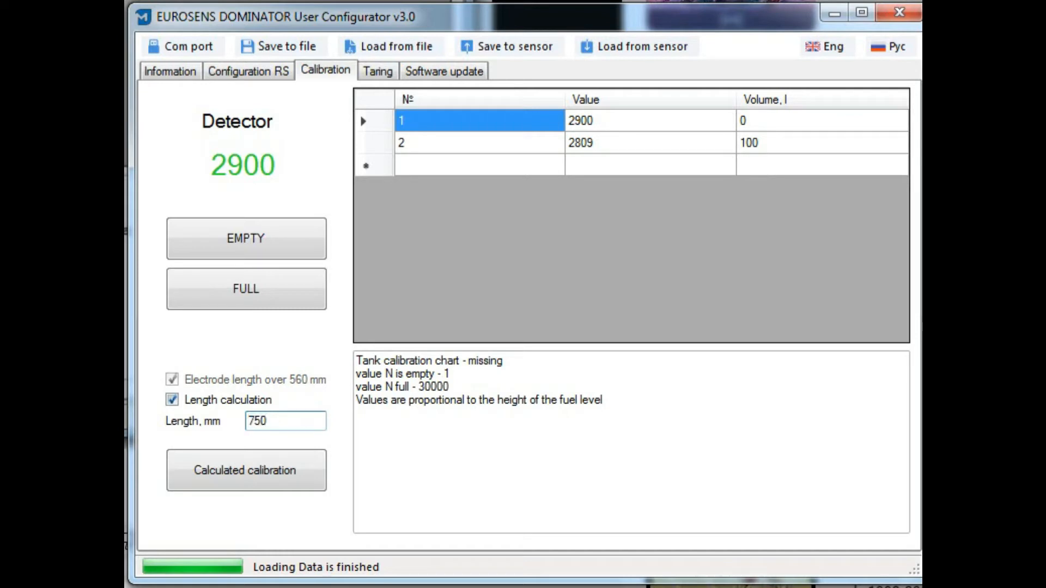
{"action": "left_click", "coordinate": [246, 470]}
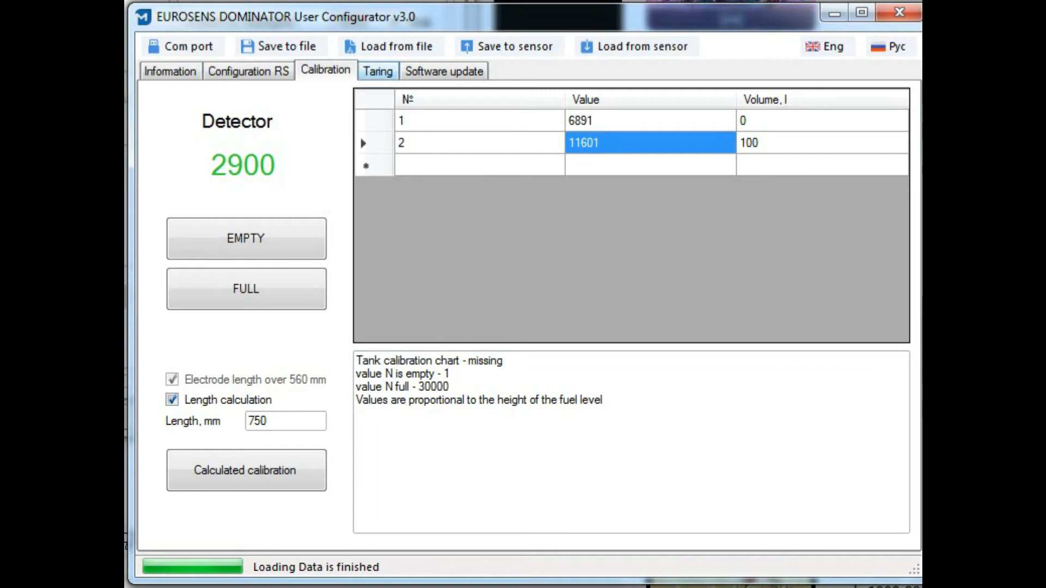
- Switch to Tank calibration and scroll the batch records of value, volume and V/H
{"action": "left_click", "coordinate": [378, 71]}
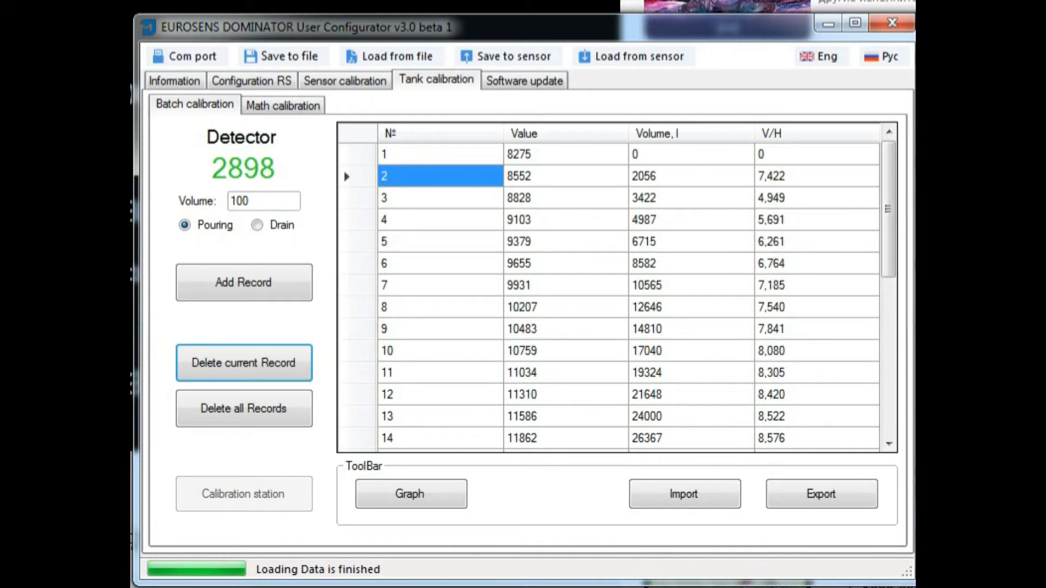
{"action": "scroll", "scroll_direction": "down", "scroll_amount": 3}
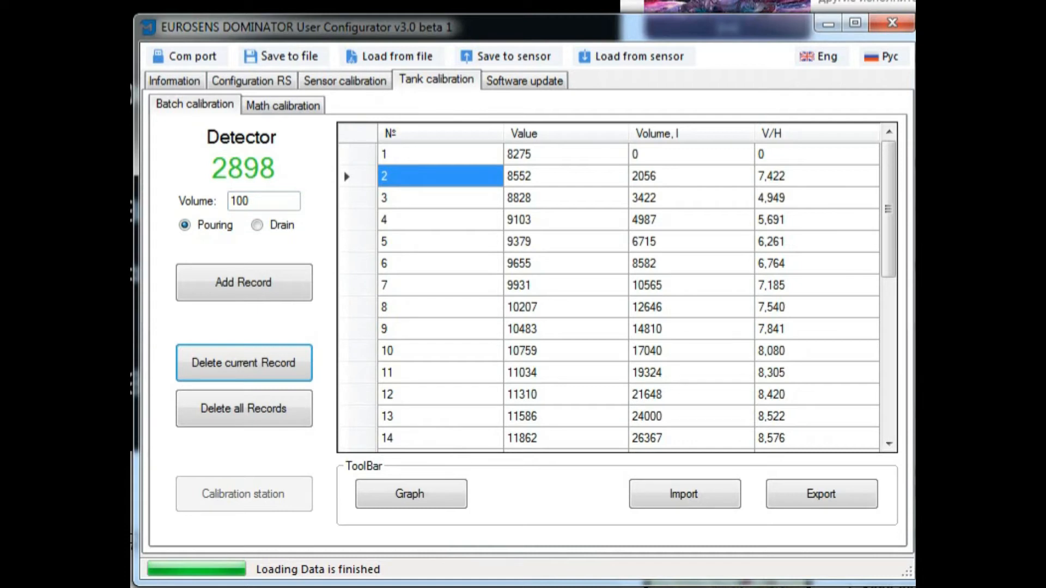
- Scroll the batch table, point out row 15's volume, then switch to Math calibration
{"action": "scroll", "scroll_direction": "down", "scroll_amount": 3}
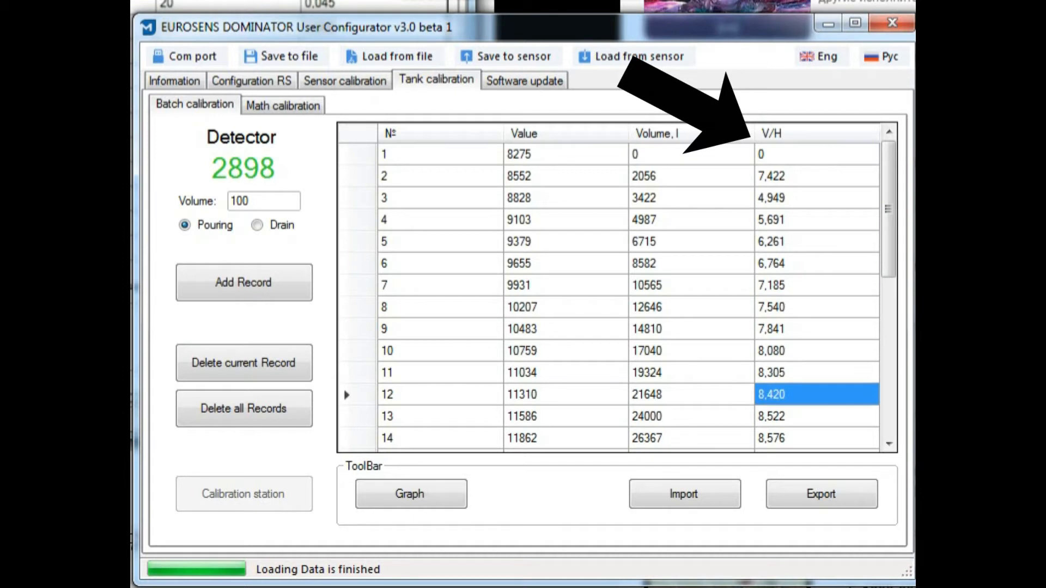
{"action": "scroll", "scroll_direction": "down", "scroll_amount": 3}
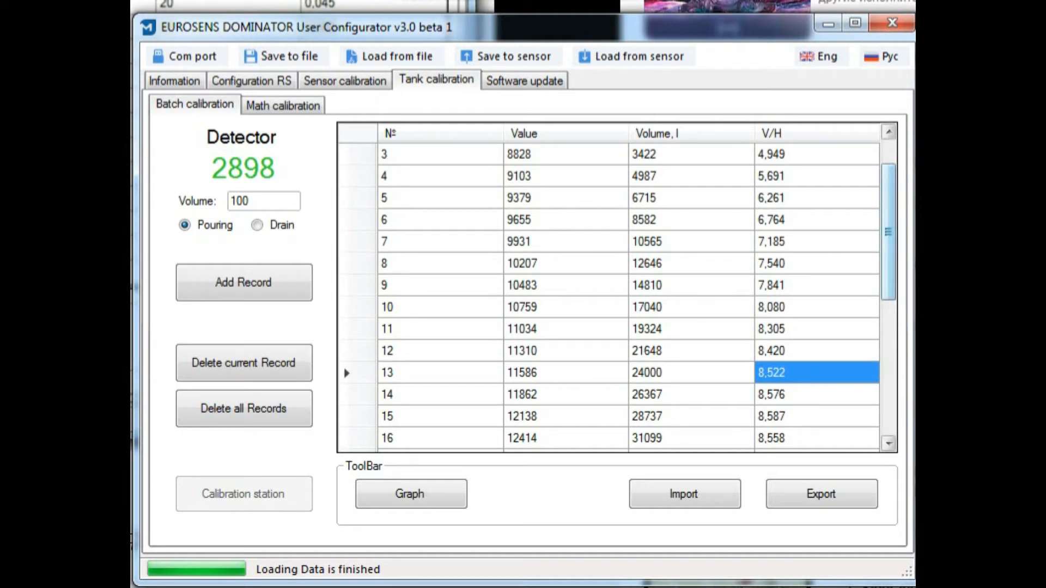
{"action": "scroll", "scroll_direction": "down", "scroll_amount": 3}
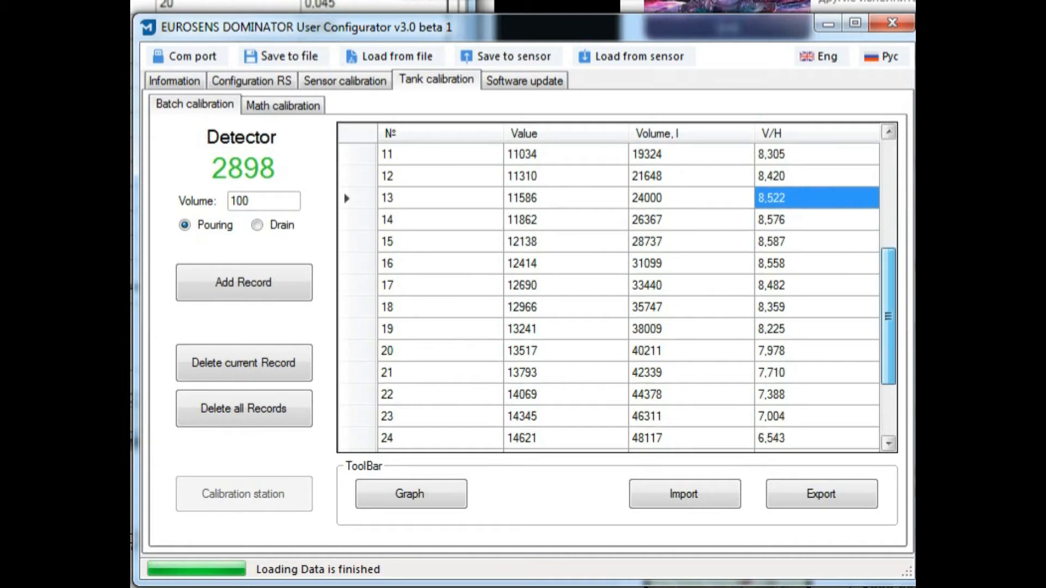
{"action": "scroll", "scroll_direction": "down", "scroll_amount": 3}
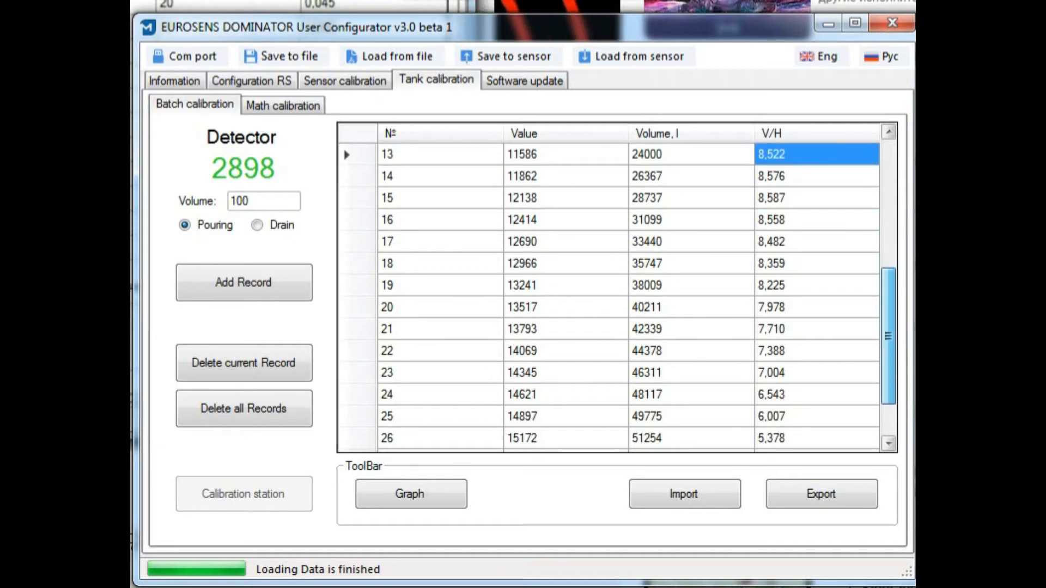
{"action": "scroll", "scroll_direction": "up", "scroll_amount": 3}
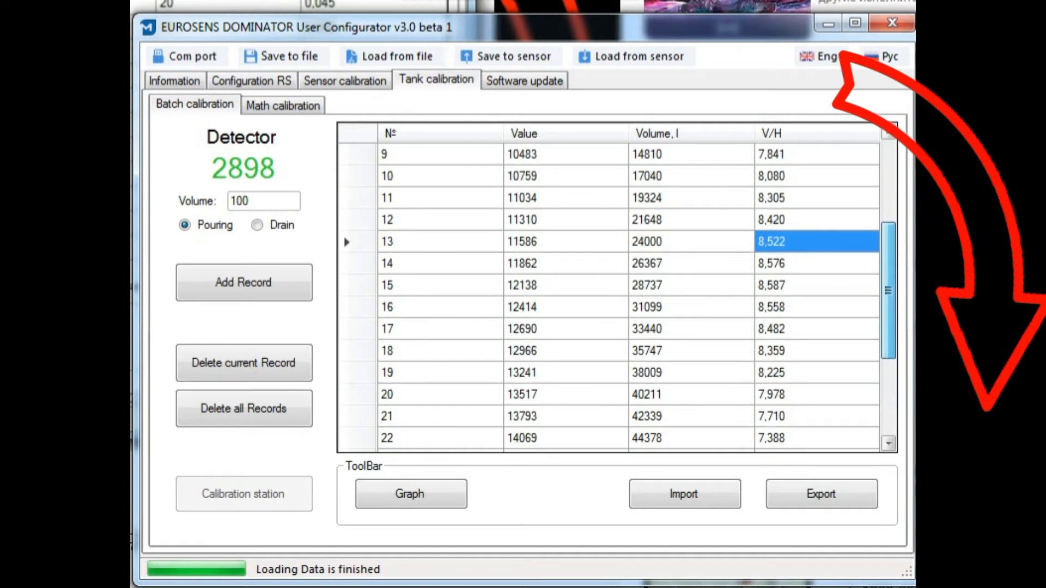
{"action": "scroll", "scroll_direction": "down", "scroll_amount": 3}
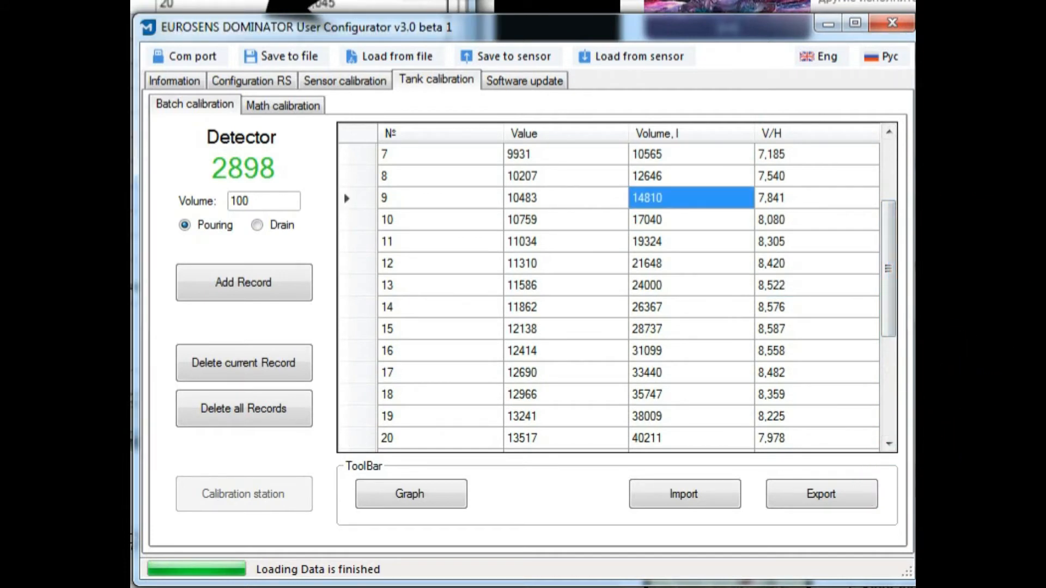
{"action": "left_click", "coordinate": [690, 241]}
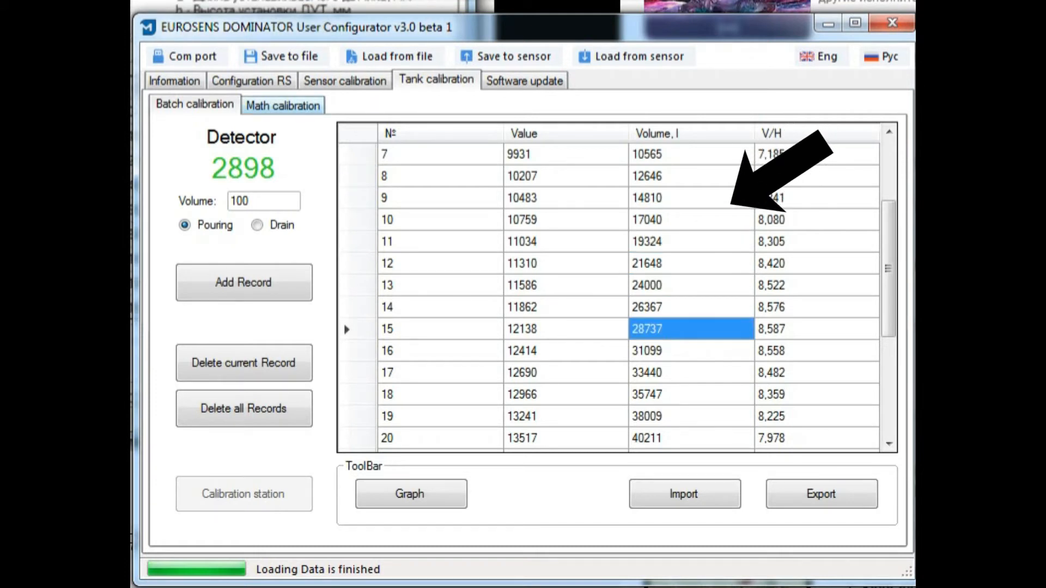
{"action": "left_click", "coordinate": [282, 105]}
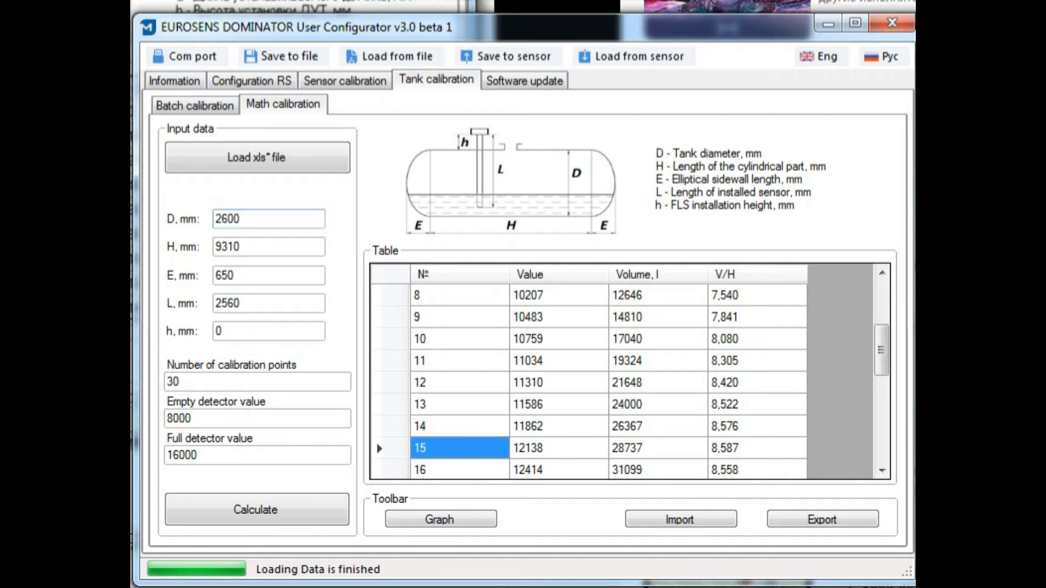
- Set empty detector value 7000 and full value 14000, then recalculate the tank table
{"action": "left_click", "coordinate": [268, 219]}
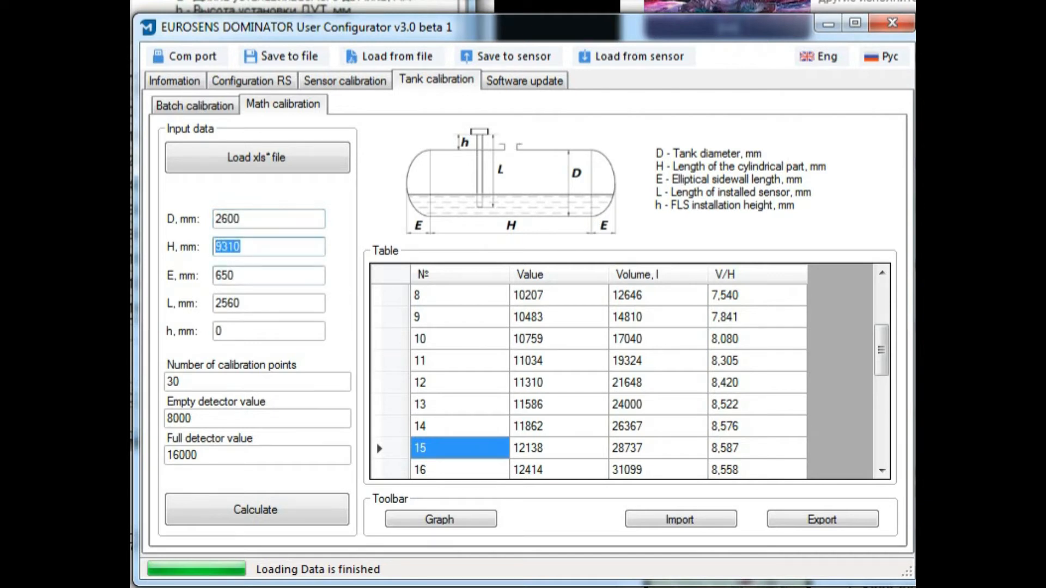
{"action": "left_click", "coordinate": [267, 303]}
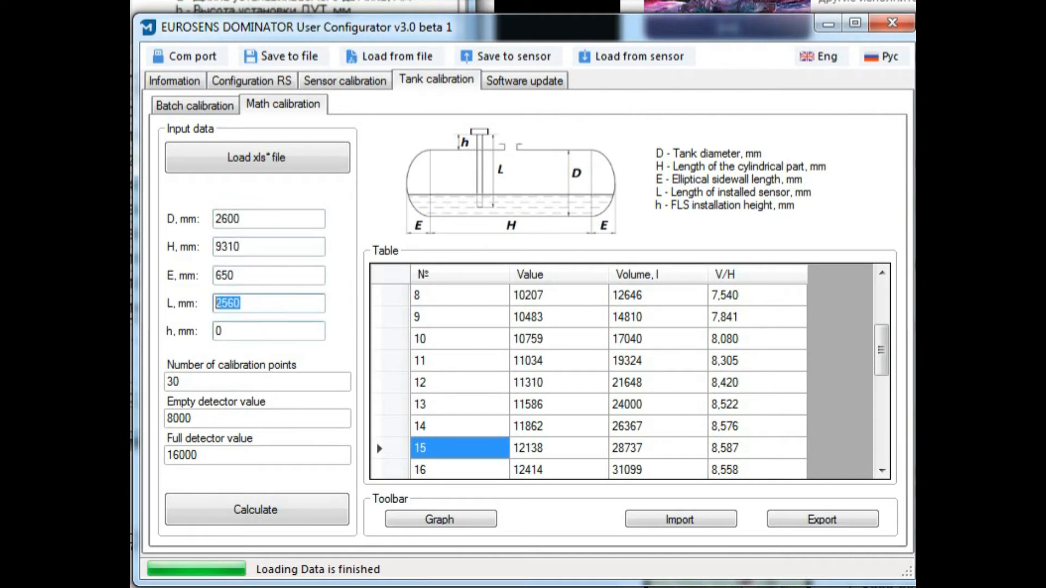
{"action": "left_click", "coordinate": [267, 331]}
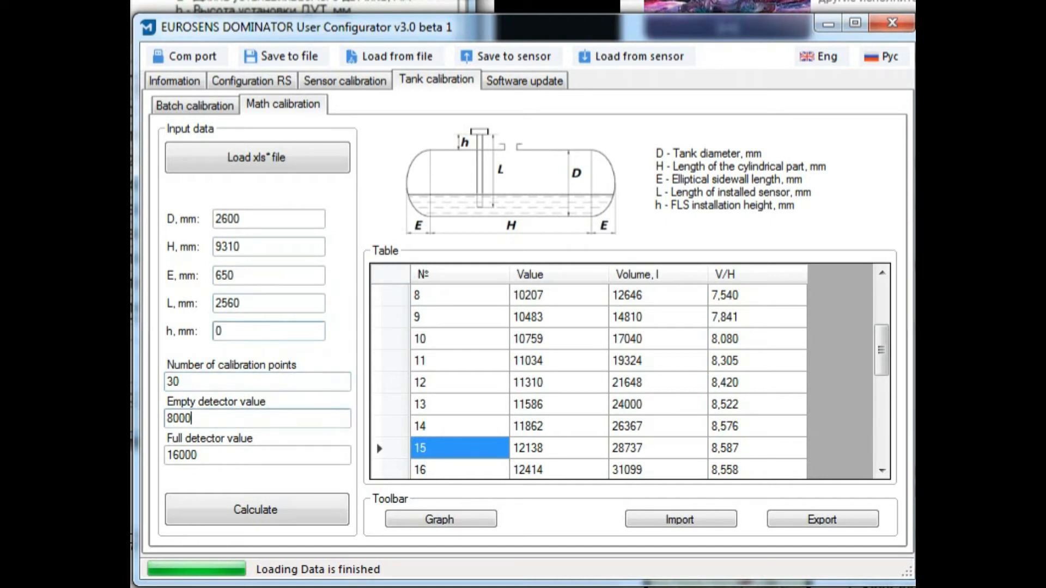
{"action": "triple_click", "coordinate": [180, 418]}
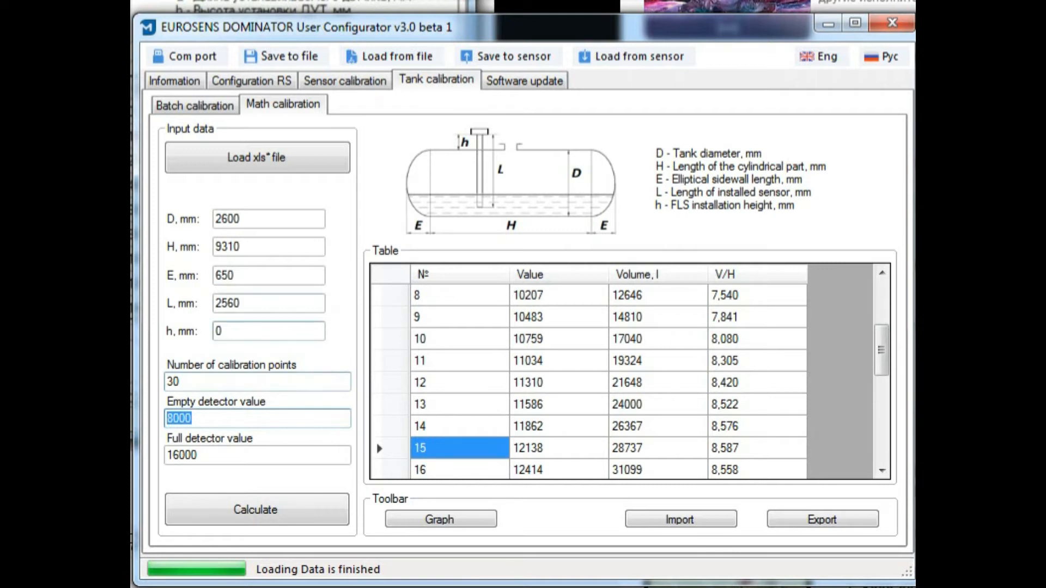
{"action": "left_click", "coordinate": [267, 276]}
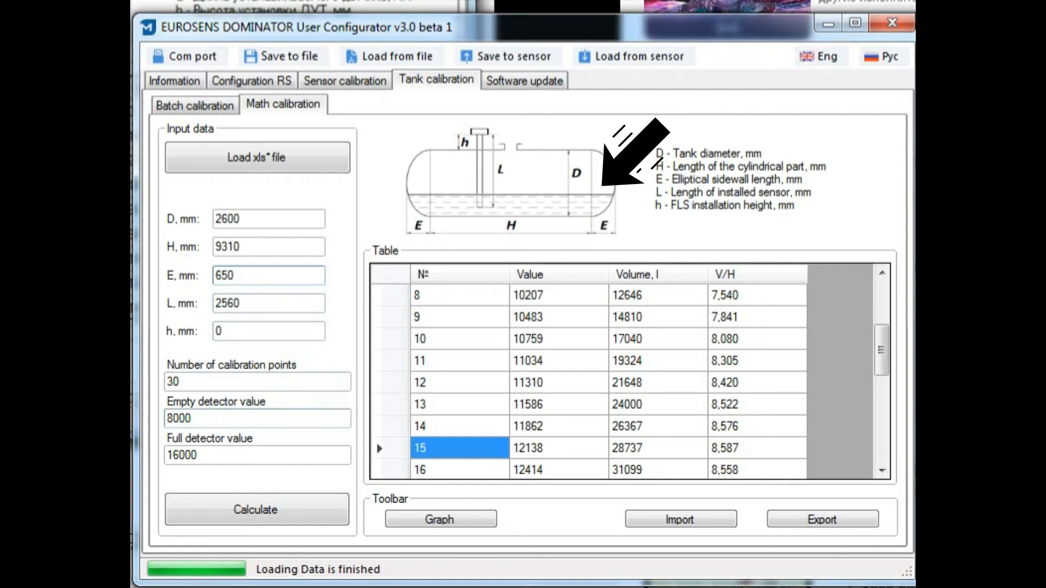
{"action": "type", "text": "7000"}
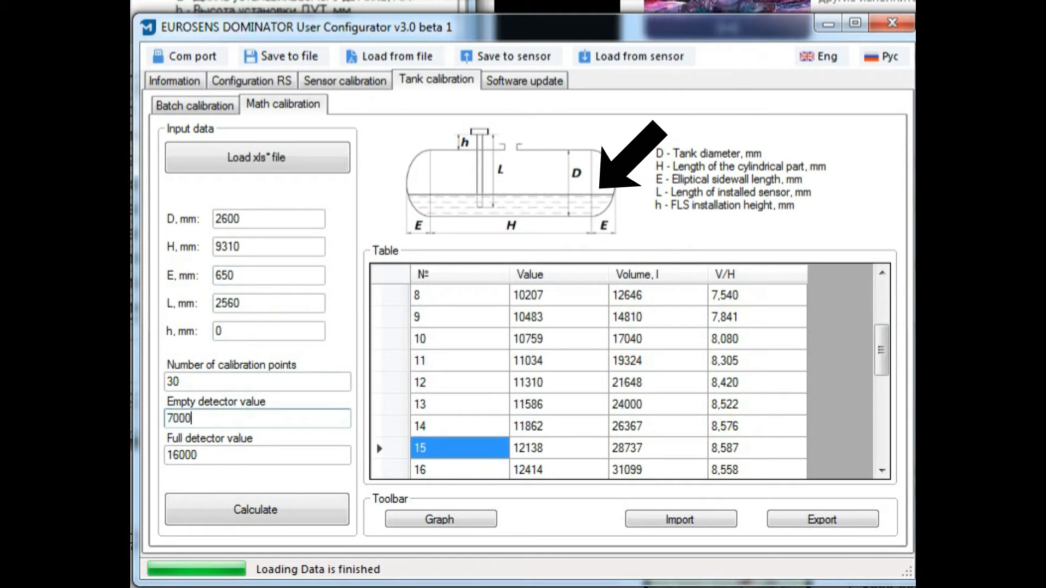
{"action": "left_click", "coordinate": [256, 455]}
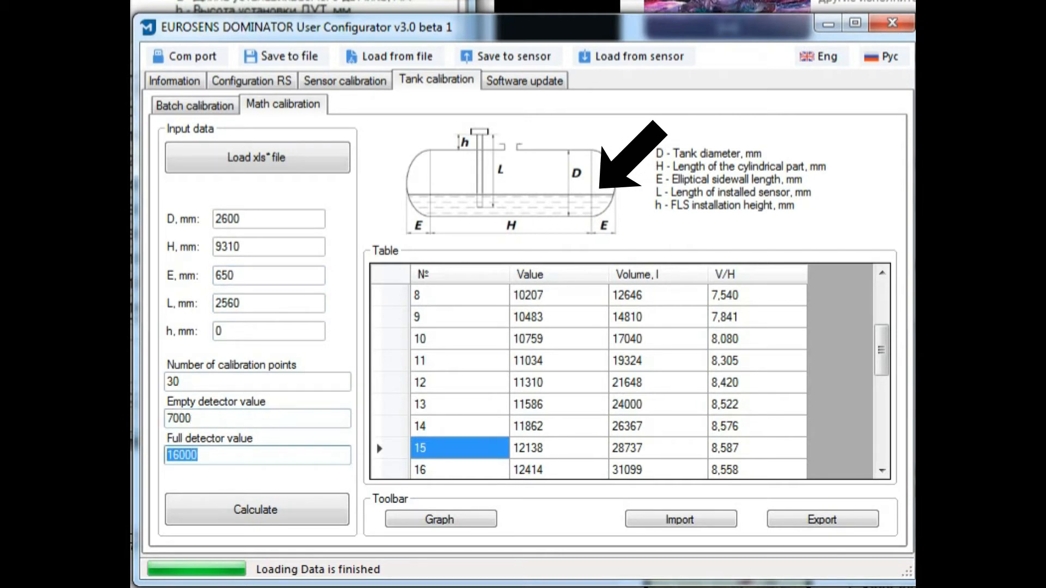
{"action": "type", "text": "14000"}
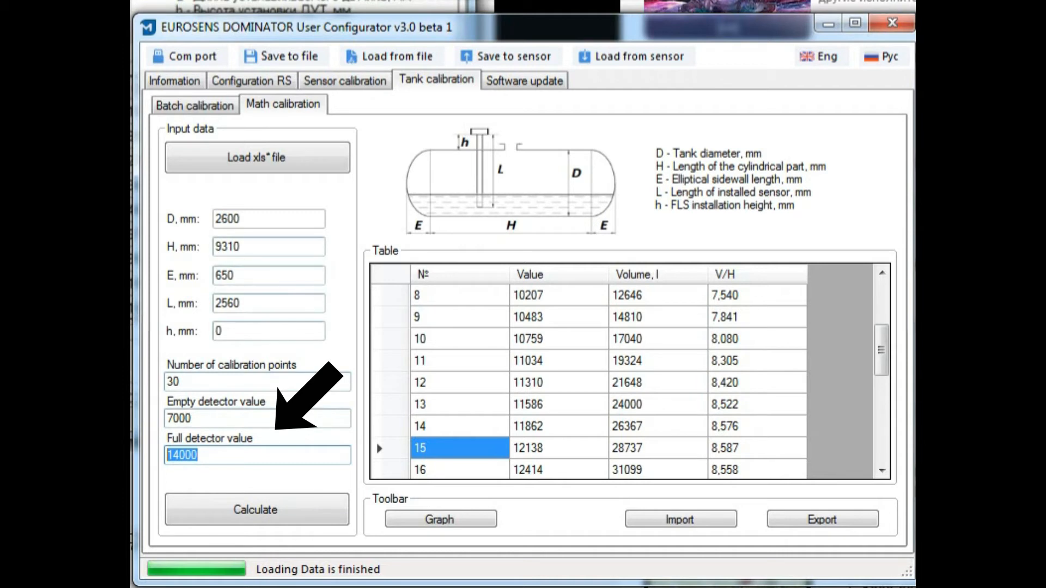
{"action": "left_click", "coordinate": [256, 509]}
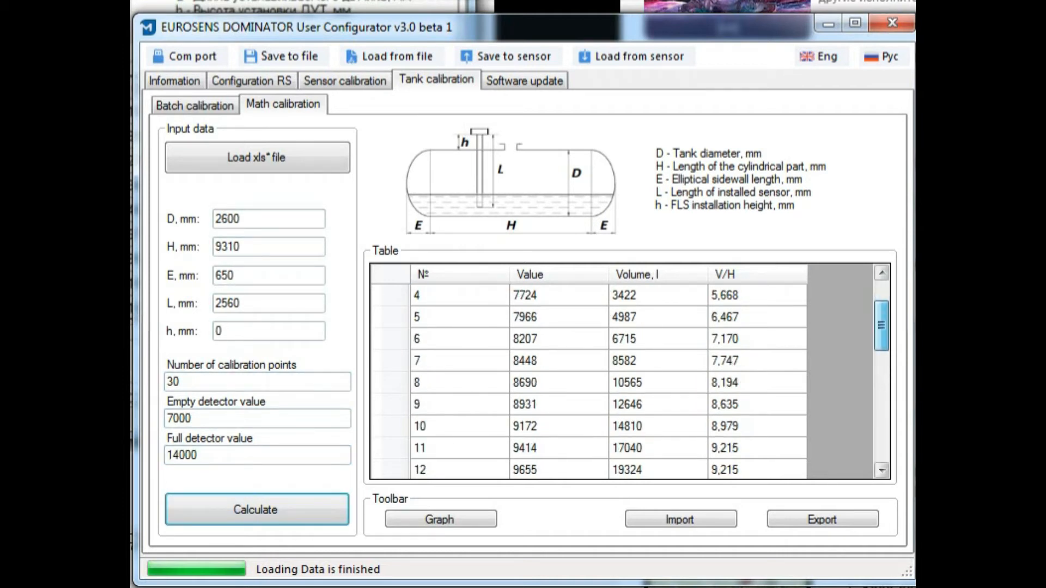
{"action": "scroll", "scroll_direction": "down", "scroll_amount": 3}
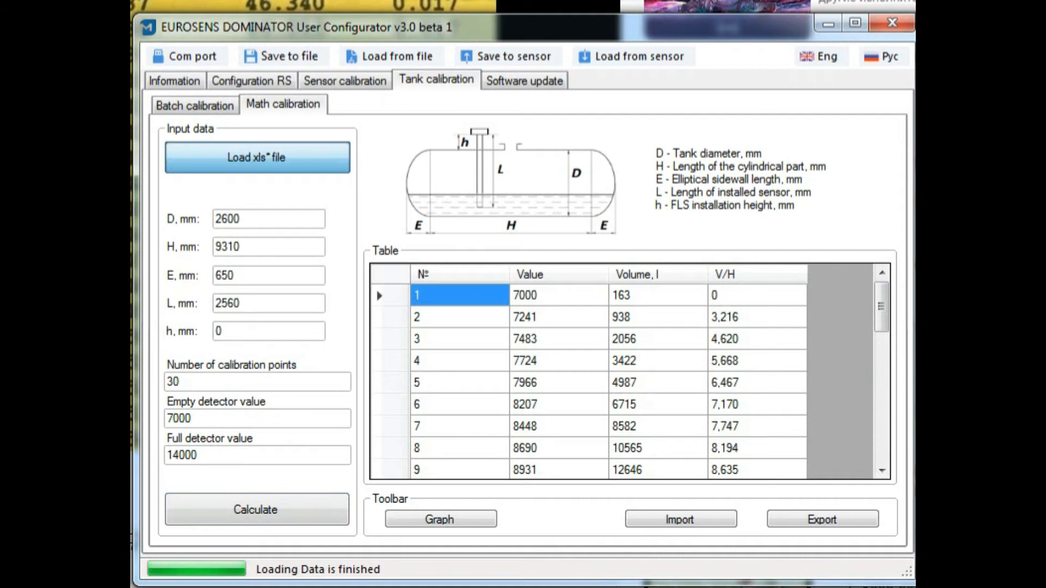
- Load the Excel calibration file, giving 13 records from 7395 at 0 l to 12196 at 213 l
{"action": "left_click", "coordinate": [256, 157]}
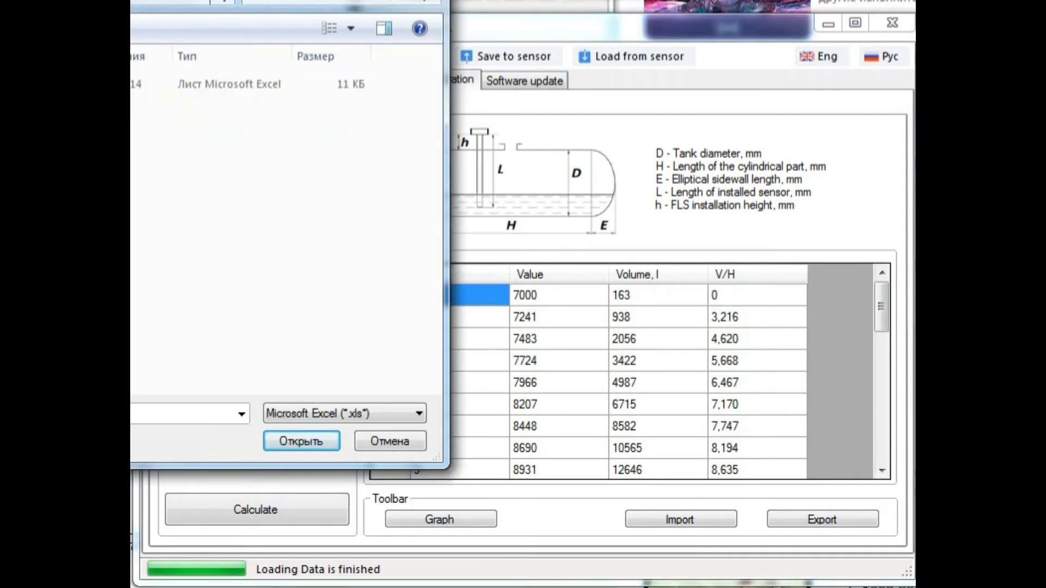
{"action": "left_click", "coordinate": [230, 84]}
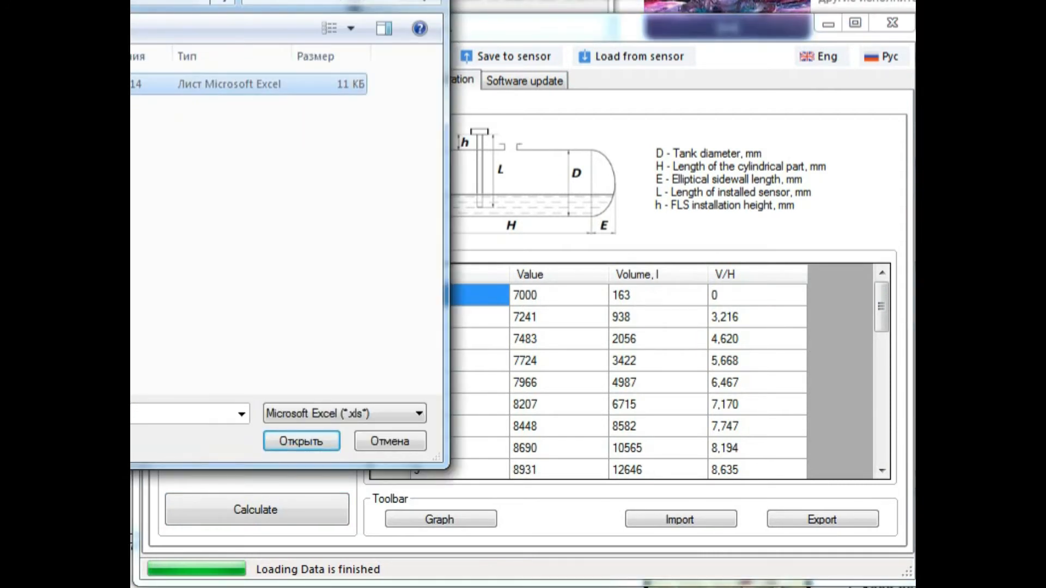
{"action": "left_click", "coordinate": [300, 441]}
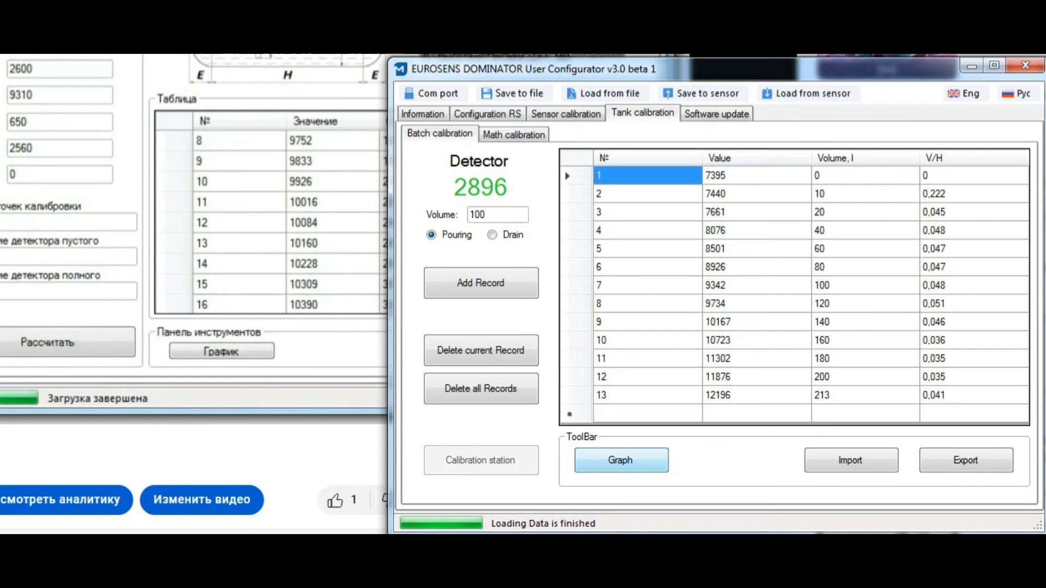
- Open the Graph window plotting the batch table against two saved sensor tables
{"action": "left_click", "coordinate": [619, 460]}
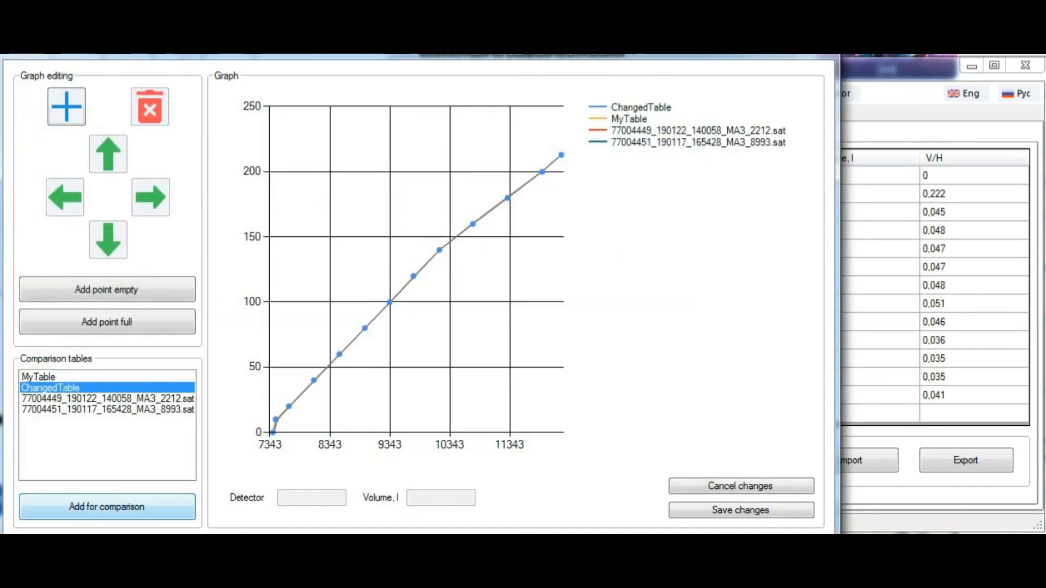
- Add a third saved .sat table to the graph, highlight each curve, then close the graph
{"action": "left_click", "coordinate": [106, 508]}
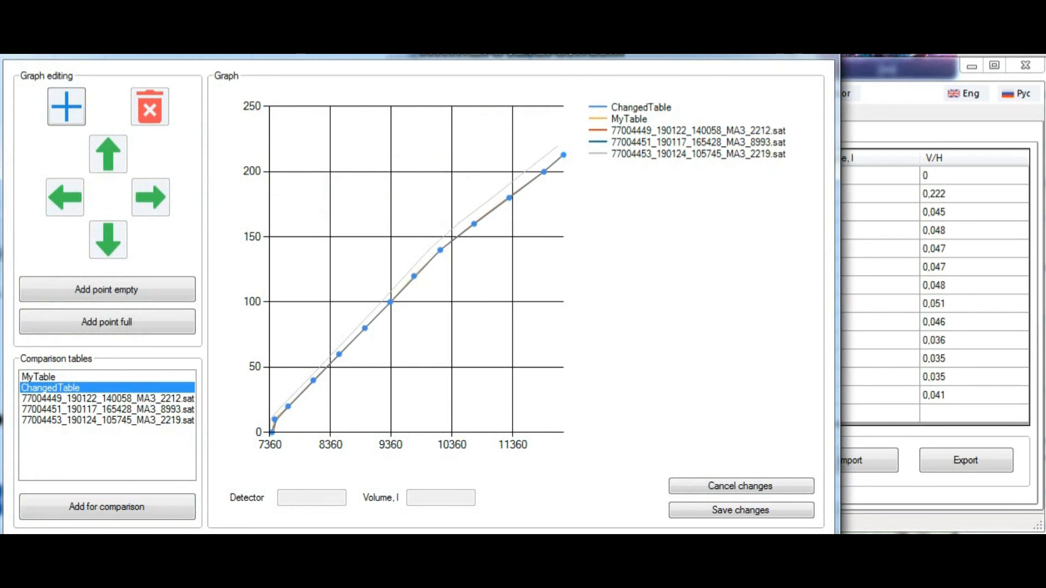
{"action": "left_click", "coordinate": [106, 398]}
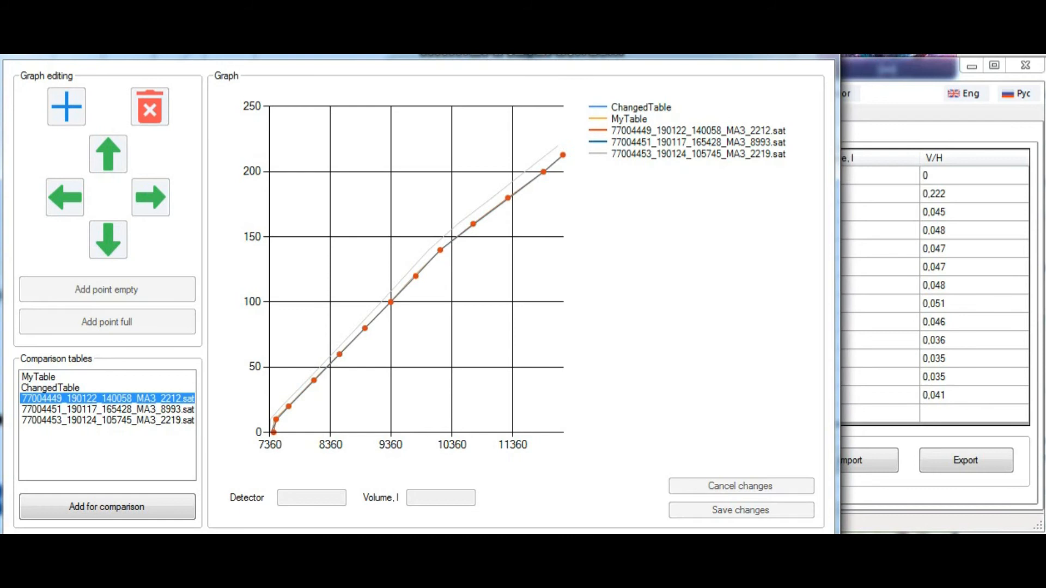
{"action": "left_click", "coordinate": [107, 420]}
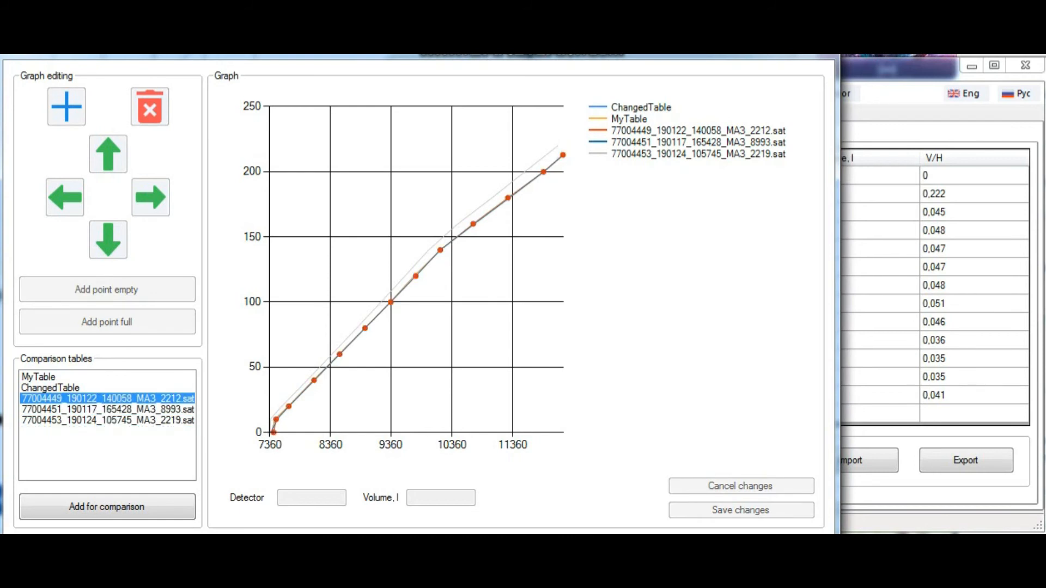
{"action": "left_click", "coordinate": [106, 420]}
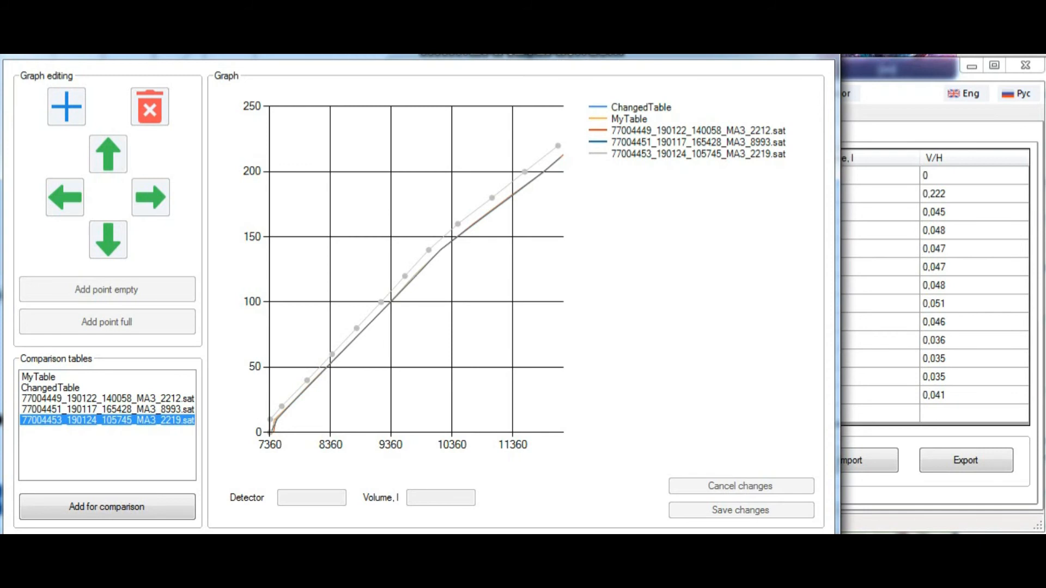
{"action": "left_click", "coordinate": [490, 197]}
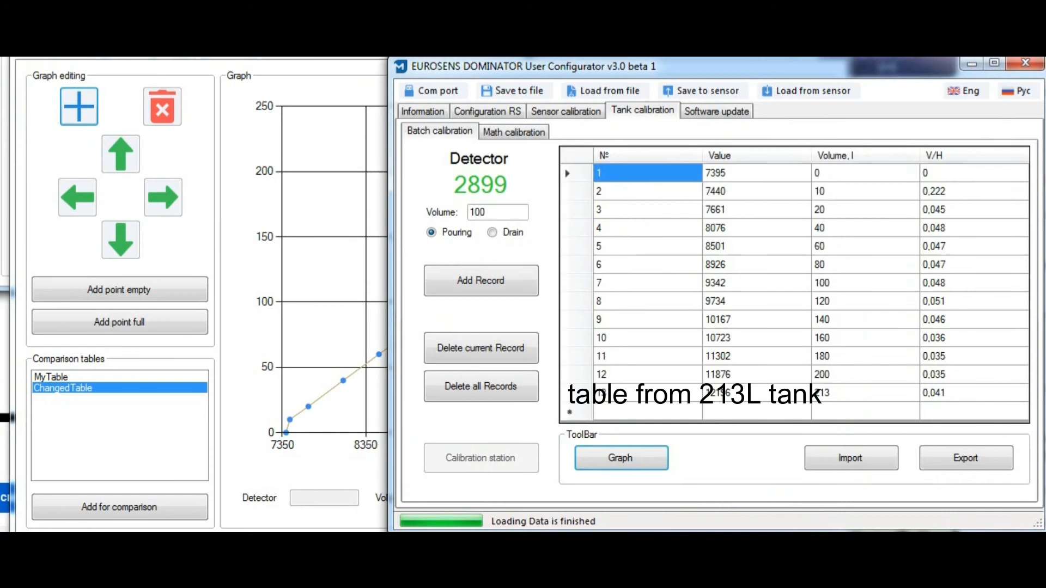
- Open the Graph view of the 213 L batch calibration table
{"action": "left_click", "coordinate": [620, 457]}
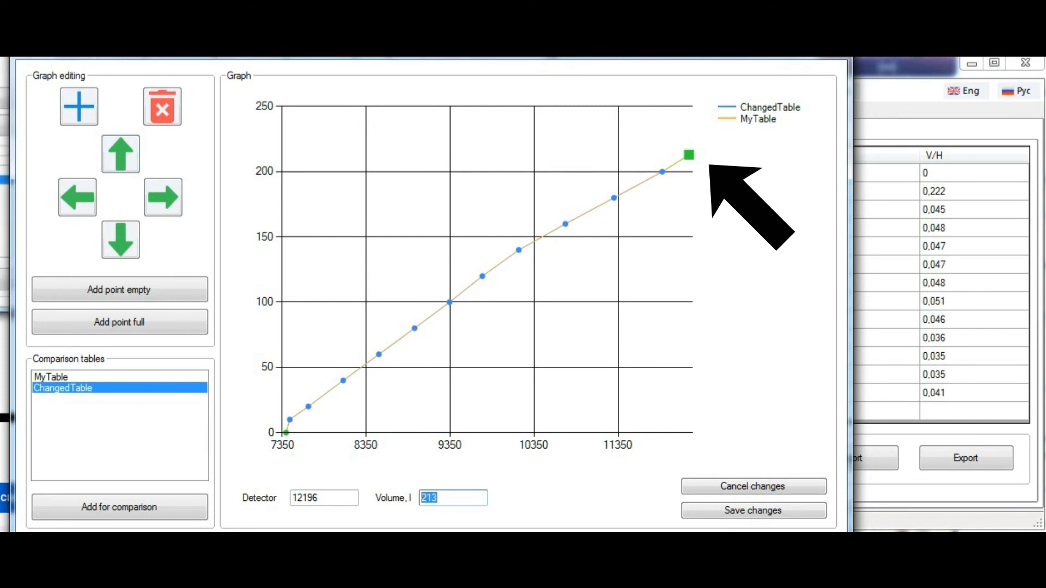
- Move the full point up to 221 L at detector 12116, then select the empty point
{"action": "left_click", "coordinate": [119, 154]}
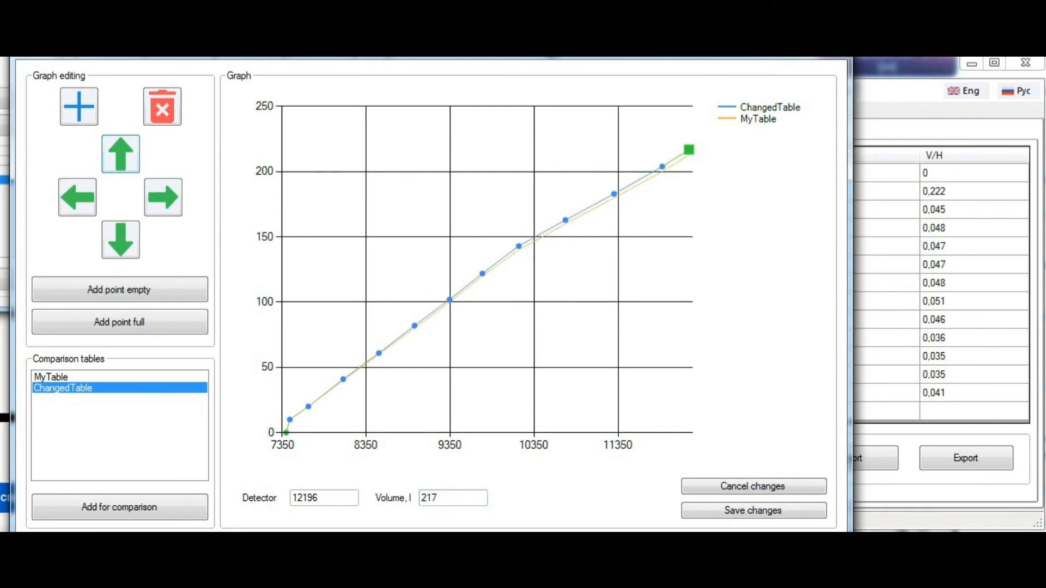
{"action": "left_click", "coordinate": [120, 153]}
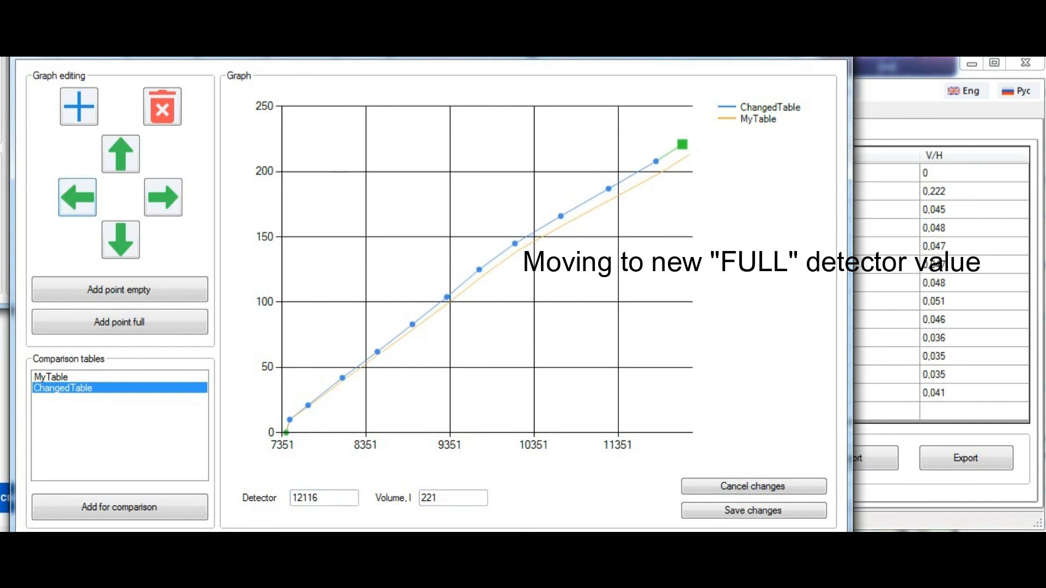
{"action": "left_click", "coordinate": [76, 197]}
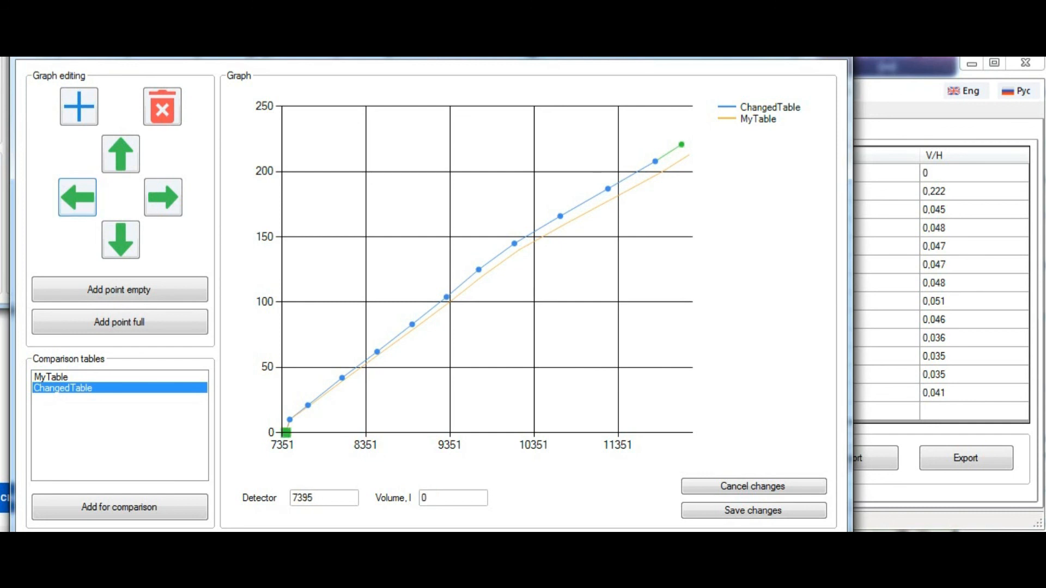
- Nudge the empty point's detector value down to 7365 at 0 L
{"action": "left_click", "coordinate": [77, 196]}
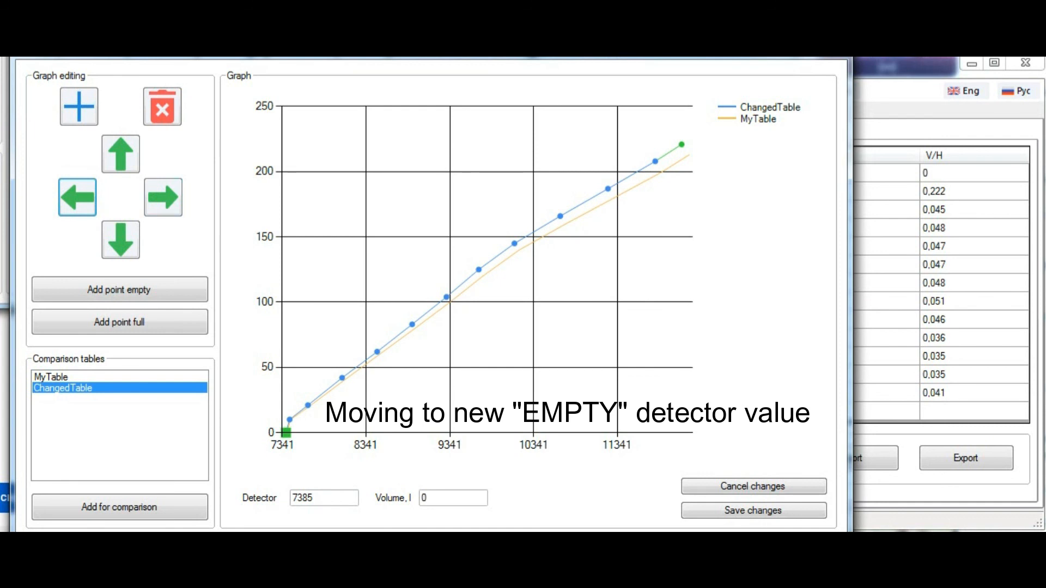
{"action": "left_click", "coordinate": [77, 196]}
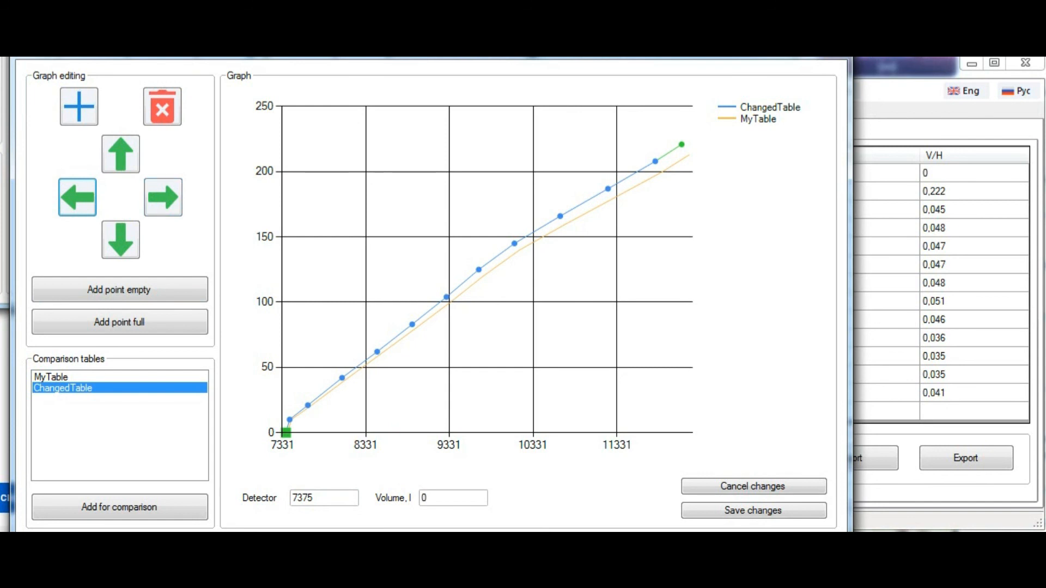
{"action": "left_click", "coordinate": [77, 197]}
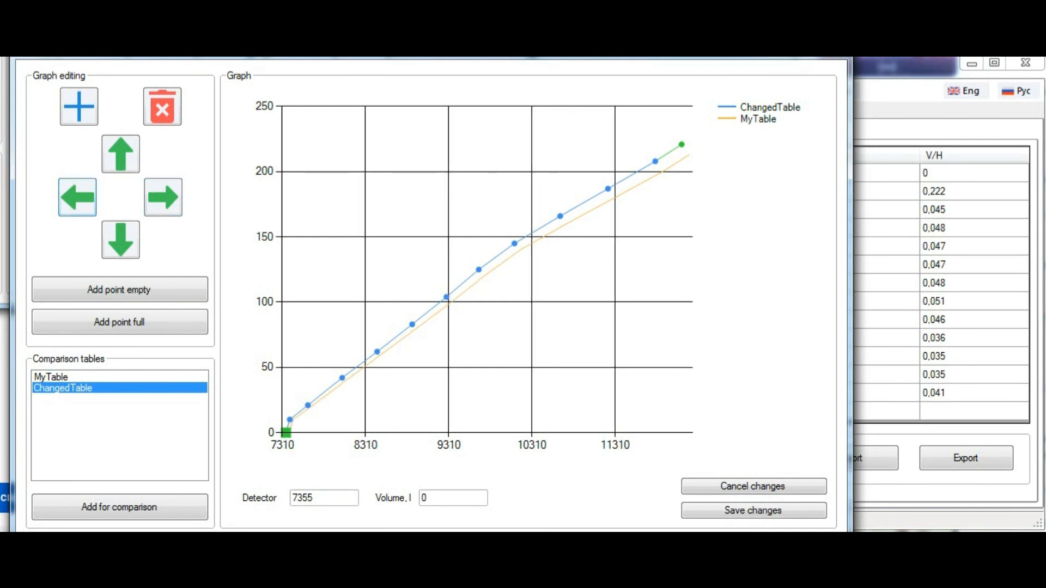
{"action": "left_click", "coordinate": [163, 197]}
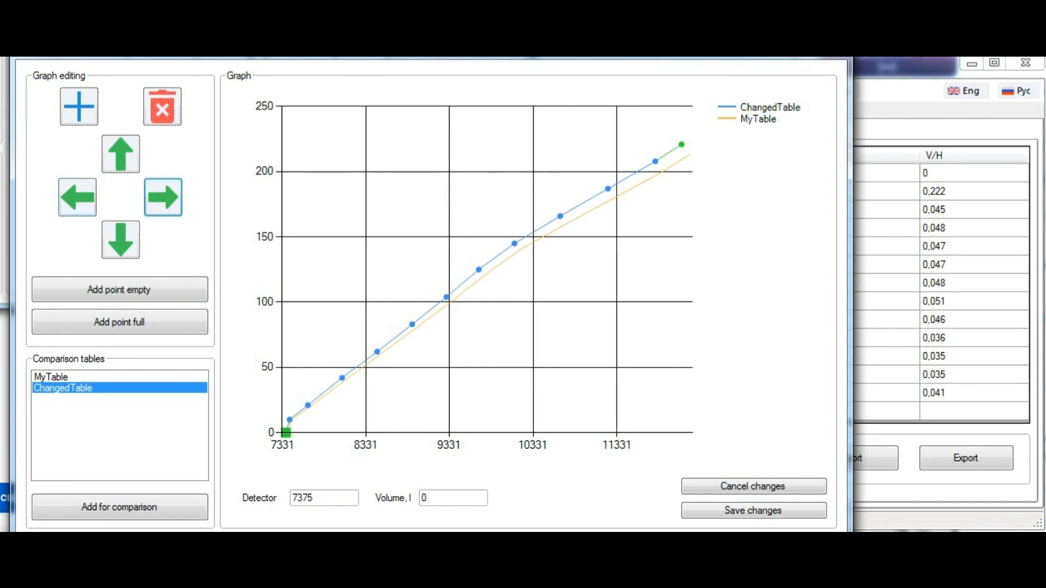
{"action": "left_click", "coordinate": [77, 197]}
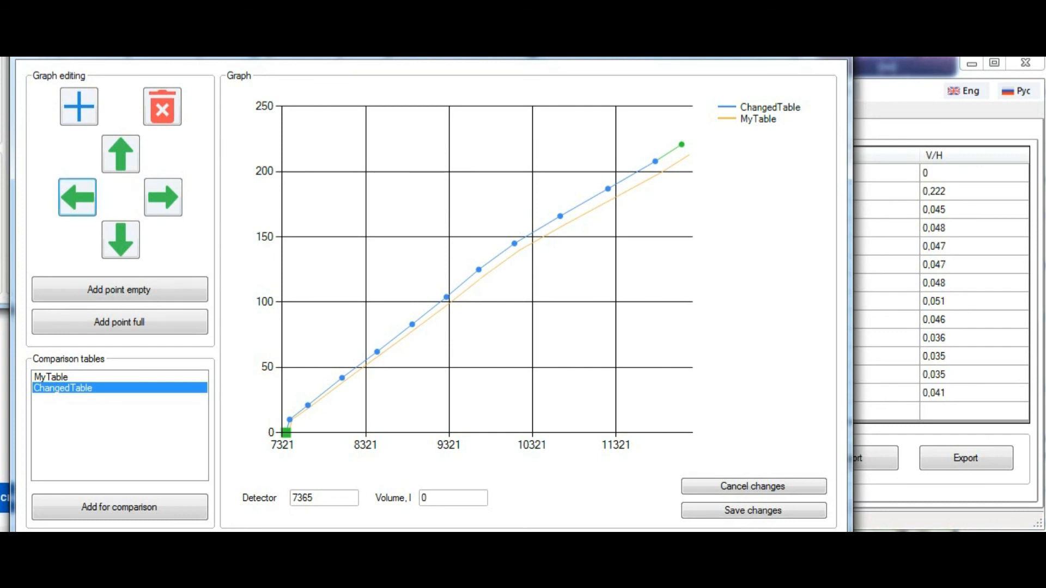